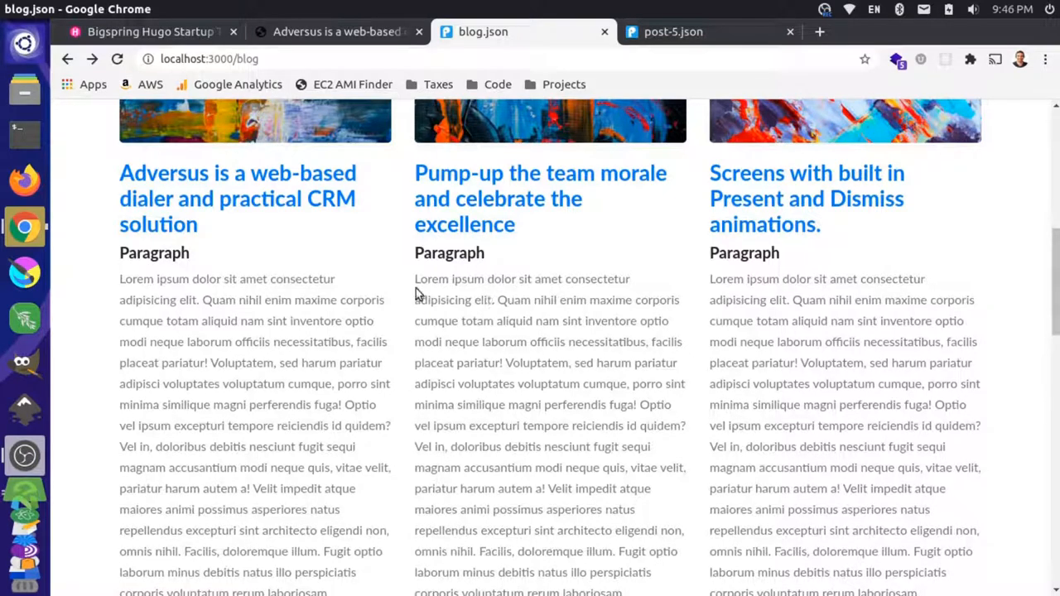
Step: Truncate the card-text post body with .substring(0, 300) in blog.svelte
{"action": "scroll", "scroll_direction": "down", "scroll_amount": 3}
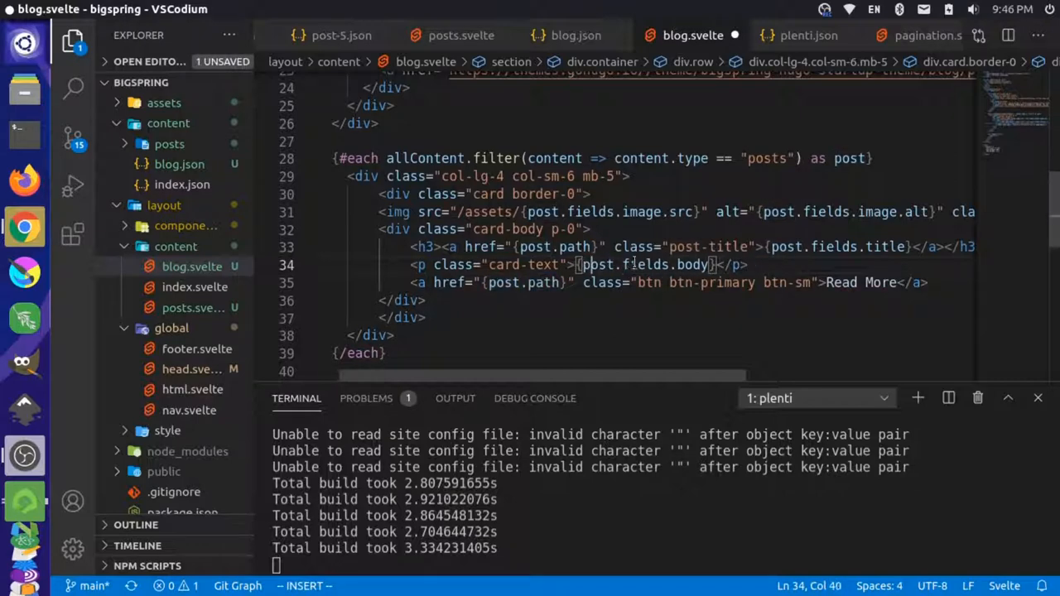
{"action": "type", "text": "."}
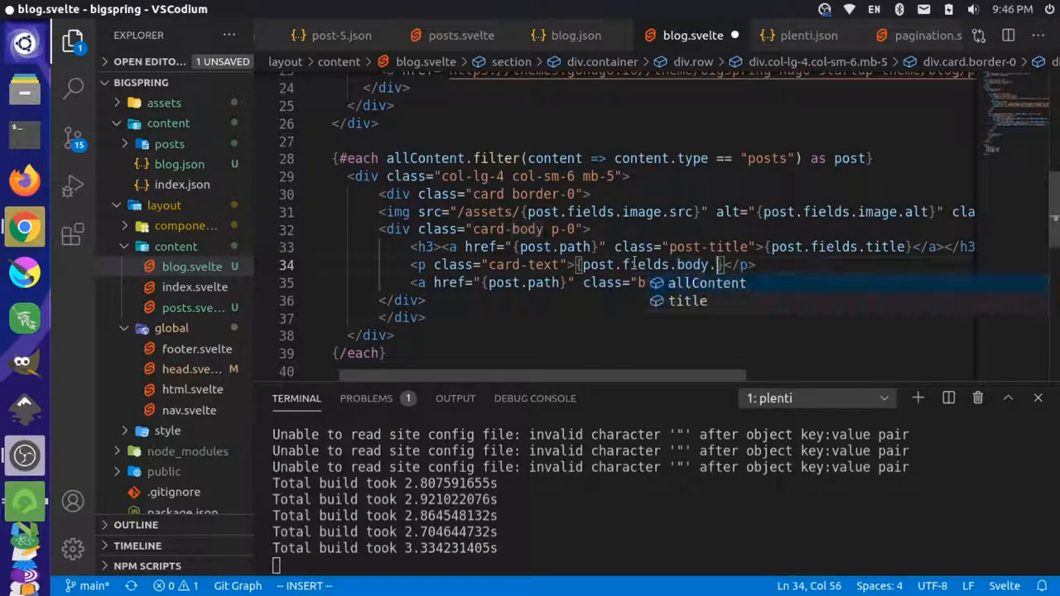
{"action": "type", "text": "substring("}
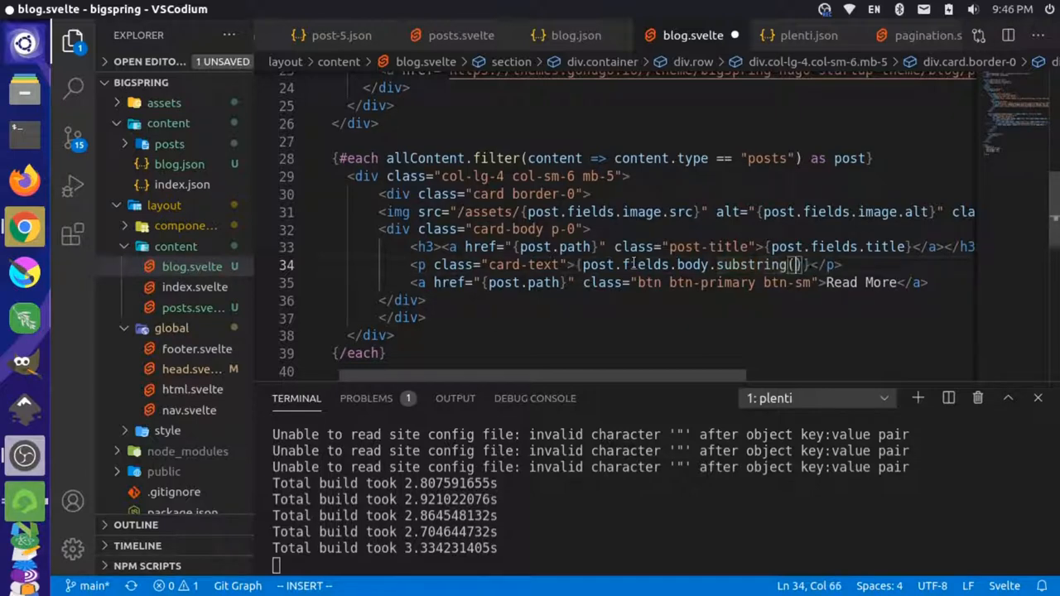
{"action": "type", "text": "0,"}
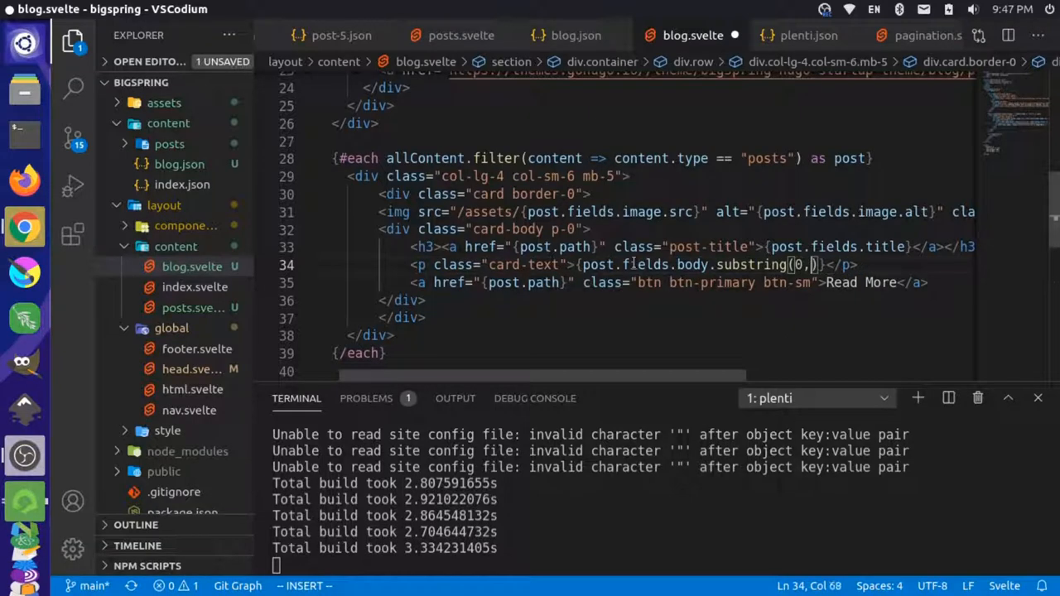
{"action": "type", "text": "300"}
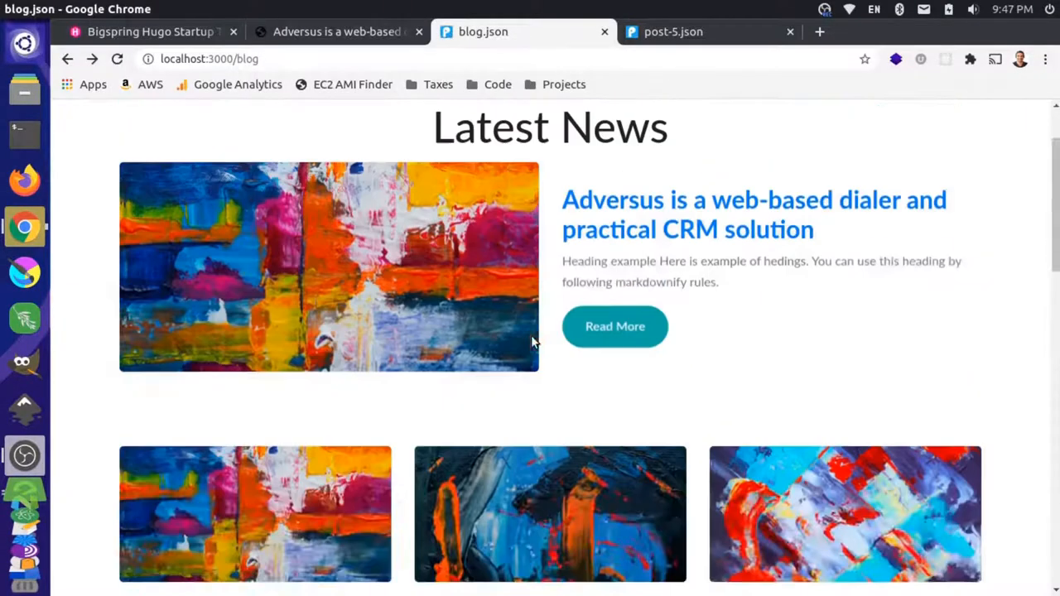
Step: Select the raw h5 tags in the local excerpts, then the CSS-Tricks tag-stripping replace expression
{"action": "scroll", "scroll_direction": "down", "scroll_amount": 3}
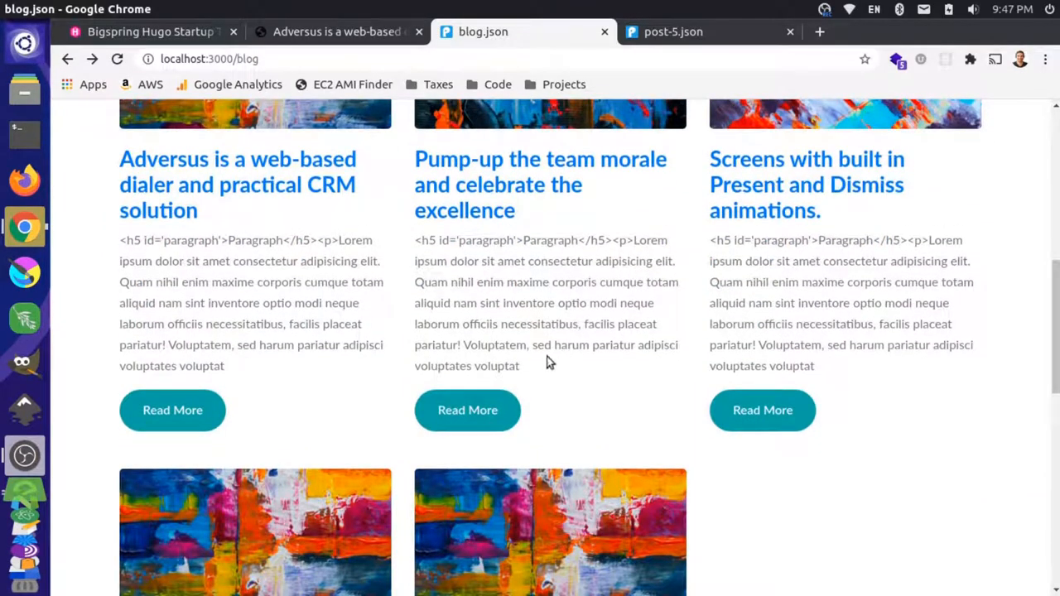
{"action": "left_click_drag", "start_coordinate": [448, 281], "coordinate": [519, 365]}
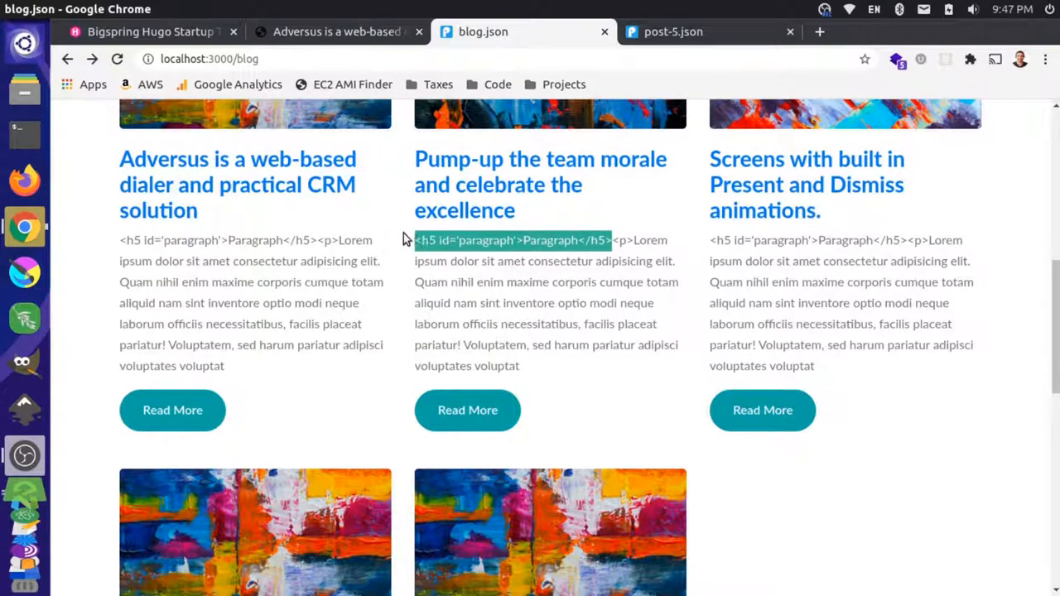
{"action": "mouse_move", "coordinate": [513, 275]}
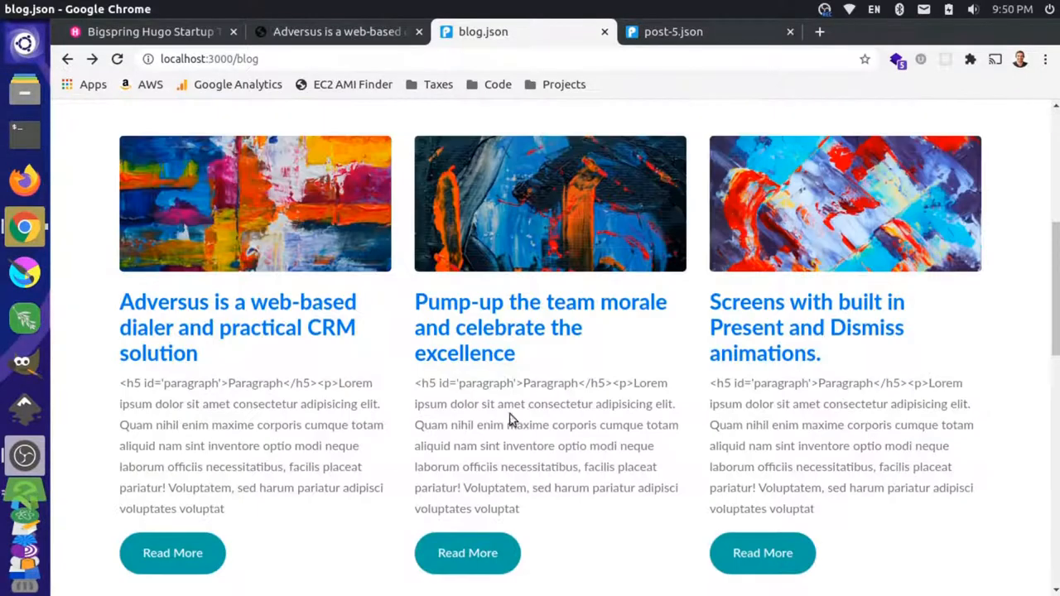
{"action": "left_click_drag", "start_coordinate": [414, 382], "coordinate": [567, 382]}
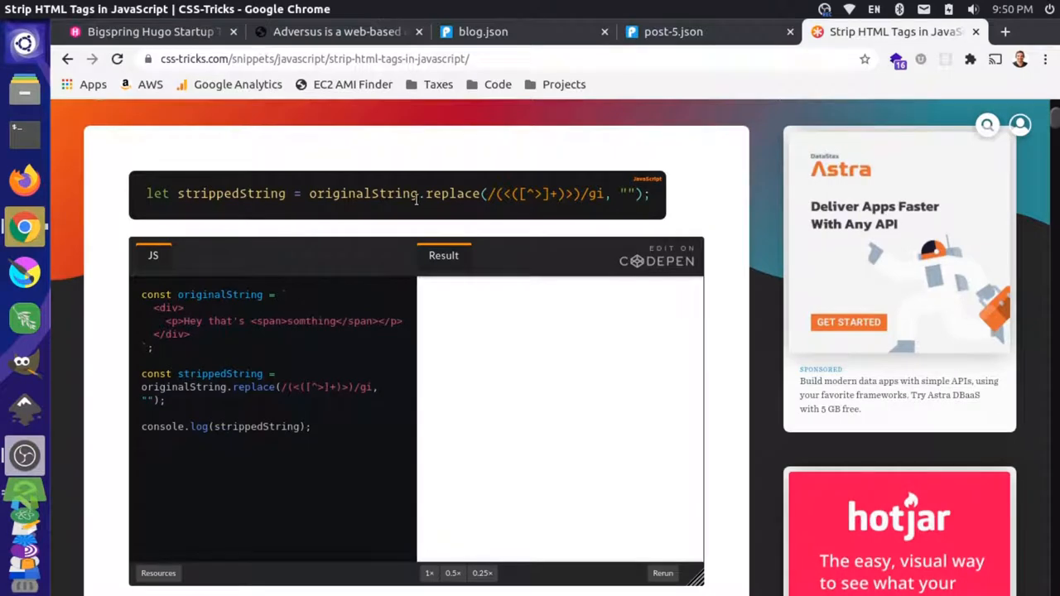
{"action": "left_click_drag", "start_coordinate": [421, 193], "coordinate": [637, 193]}
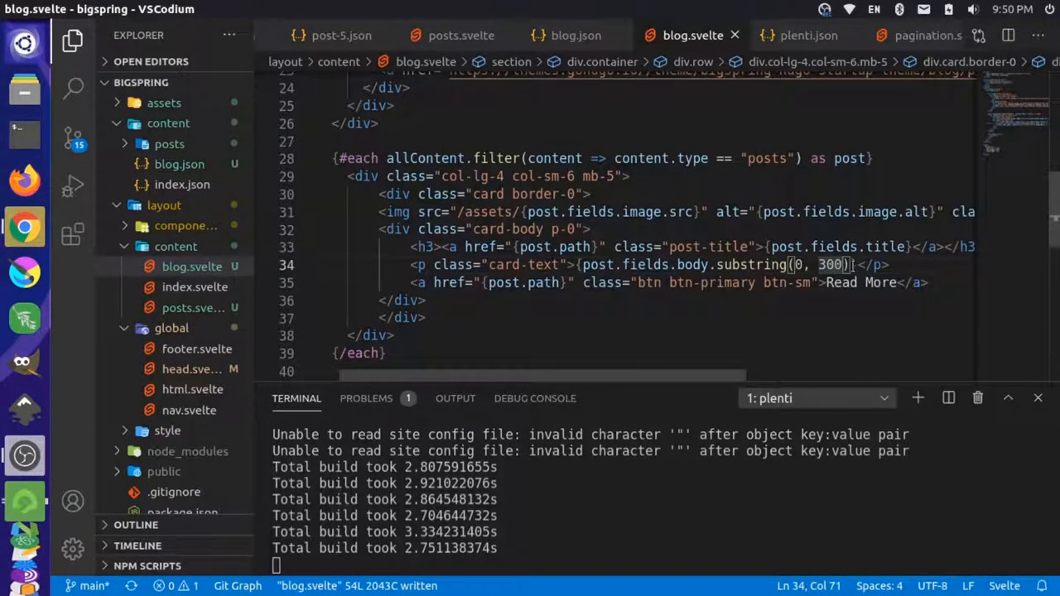
Step: Chain .replace(/(<([^>]+)>)/gi, "") onto the truncated card text and save
{"action": "type", "text": ".replace(/(<([^>]+)>)/gi, \"\")"}
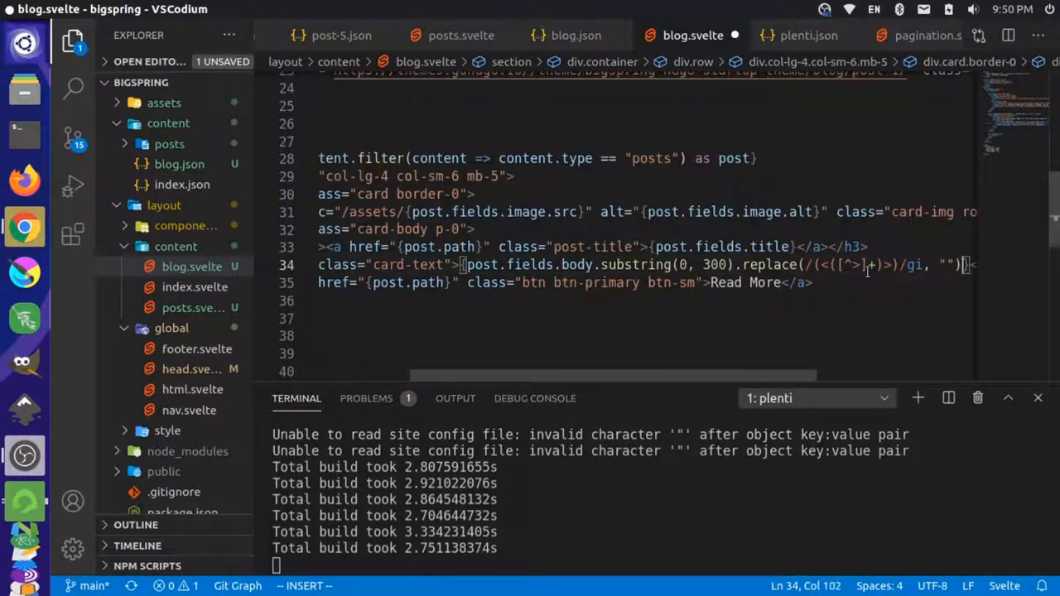
{"action": "key", "text": "Escape"}
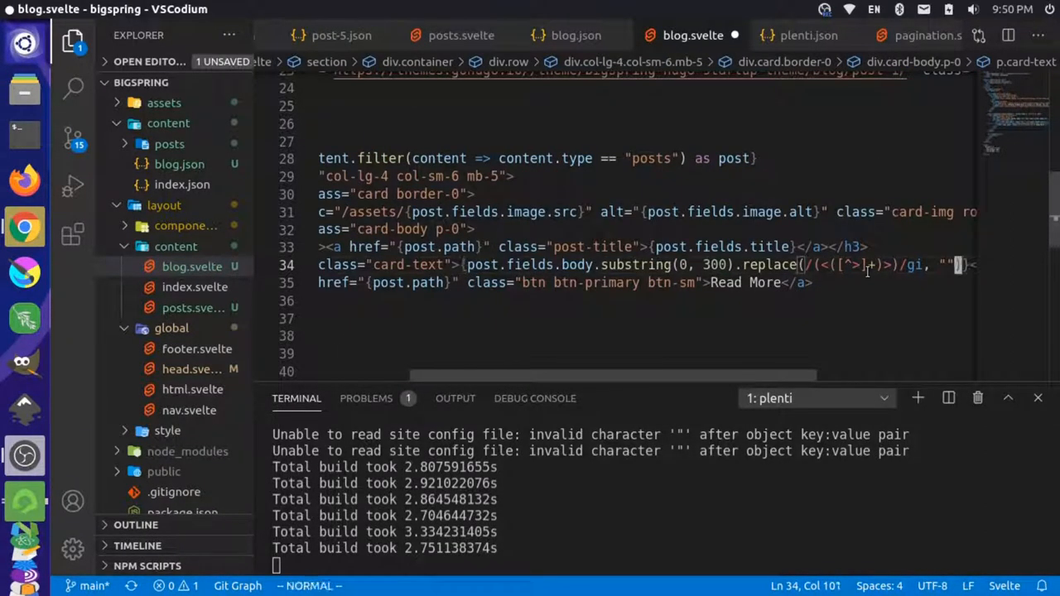
{"action": "key", "text": "ctrl+s"}
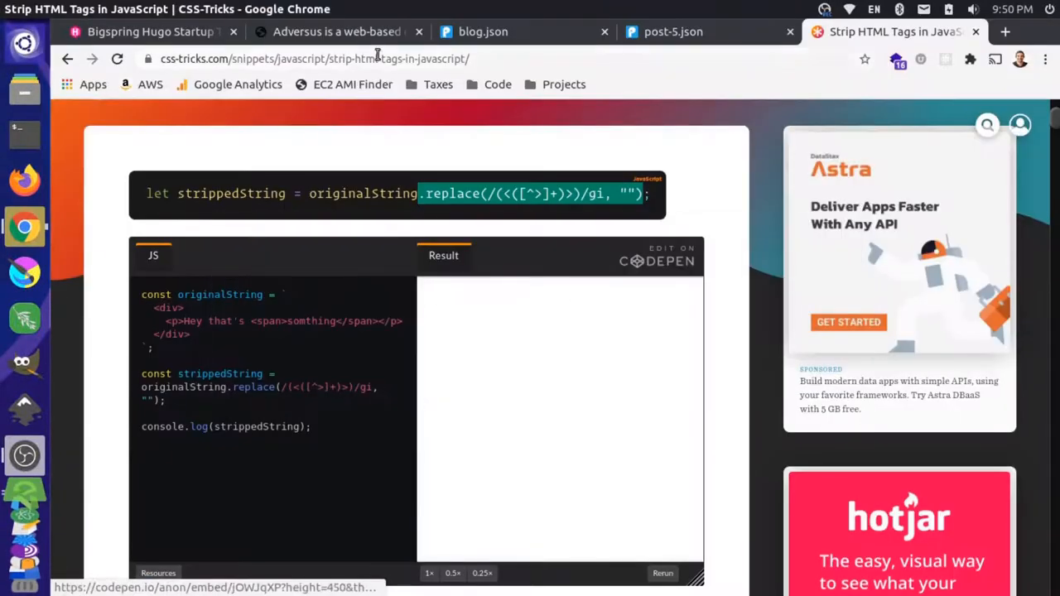
Step: Check the local blog page for leftover words like 'Paragraph' in the excerpts
{"action": "left_click", "coordinate": [482, 31]}
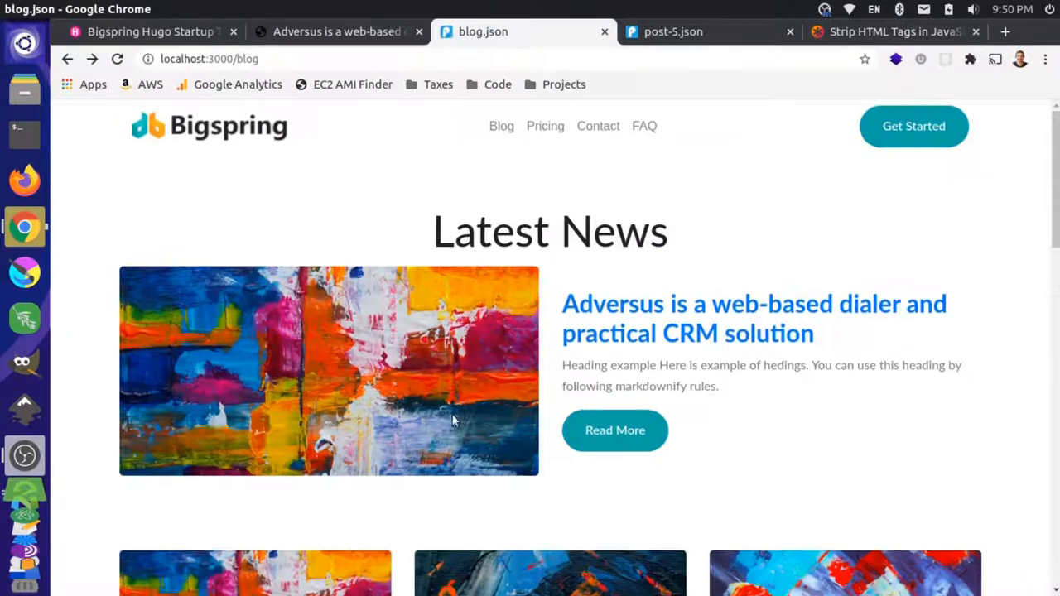
{"action": "scroll", "scroll_direction": "down", "scroll_amount": 3}
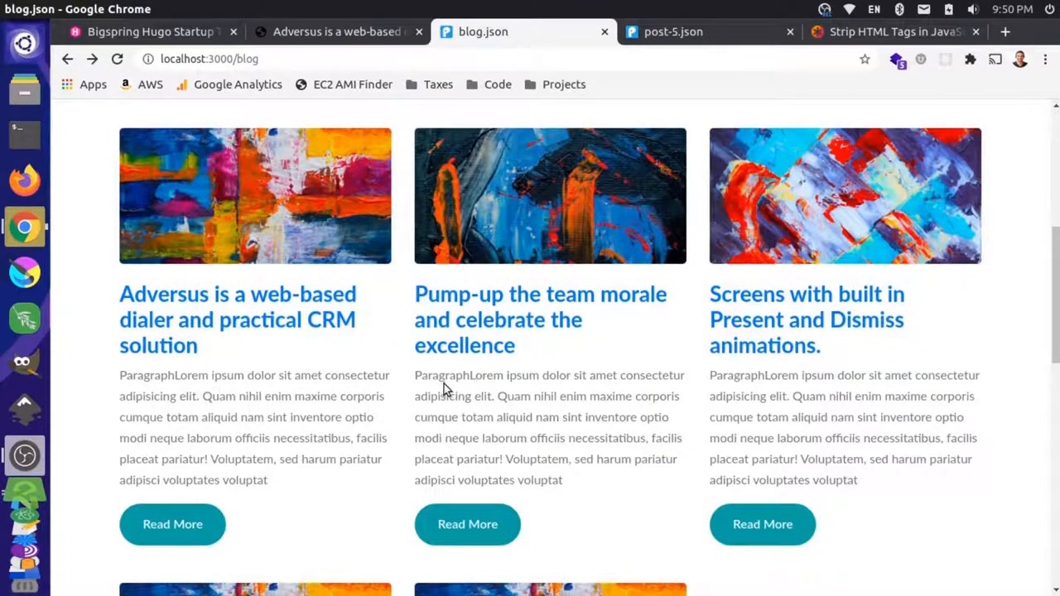
{"action": "double_click", "coordinate": [444, 375]}
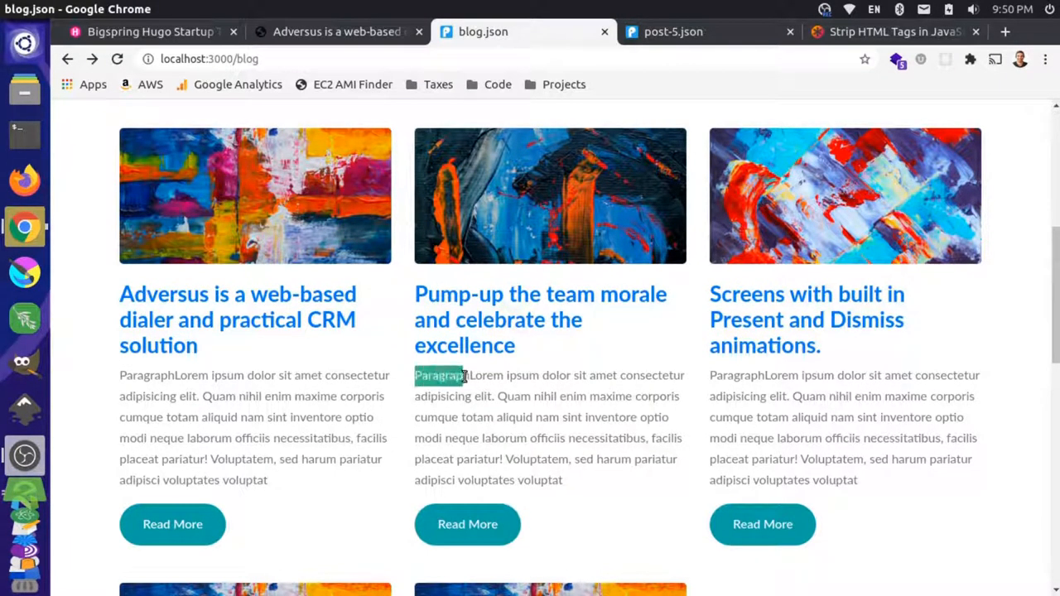
{"action": "left_click", "coordinate": [525, 443]}
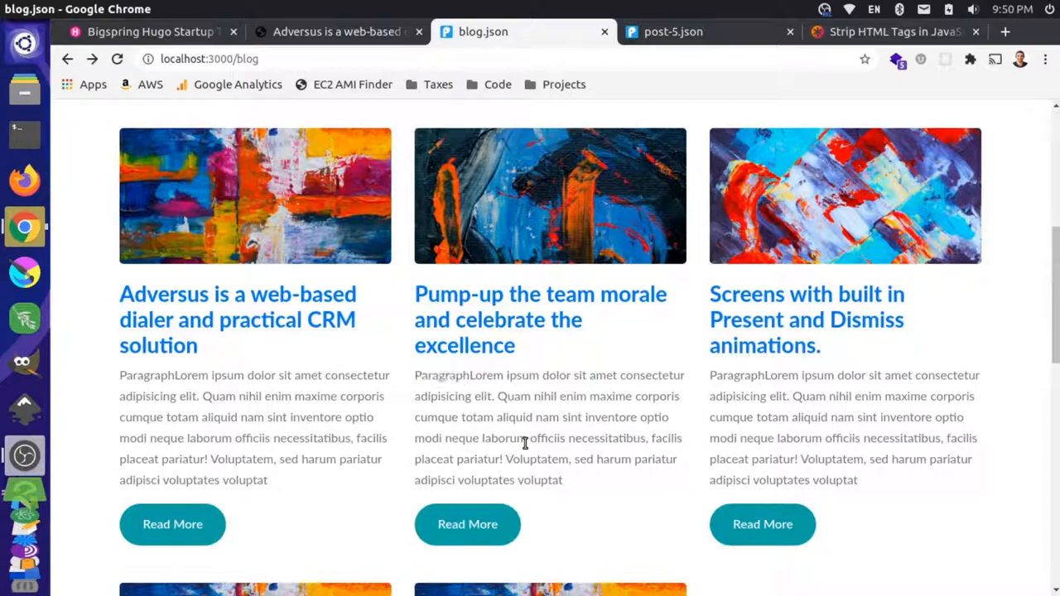
{"action": "mouse_move", "coordinate": [520, 374]}
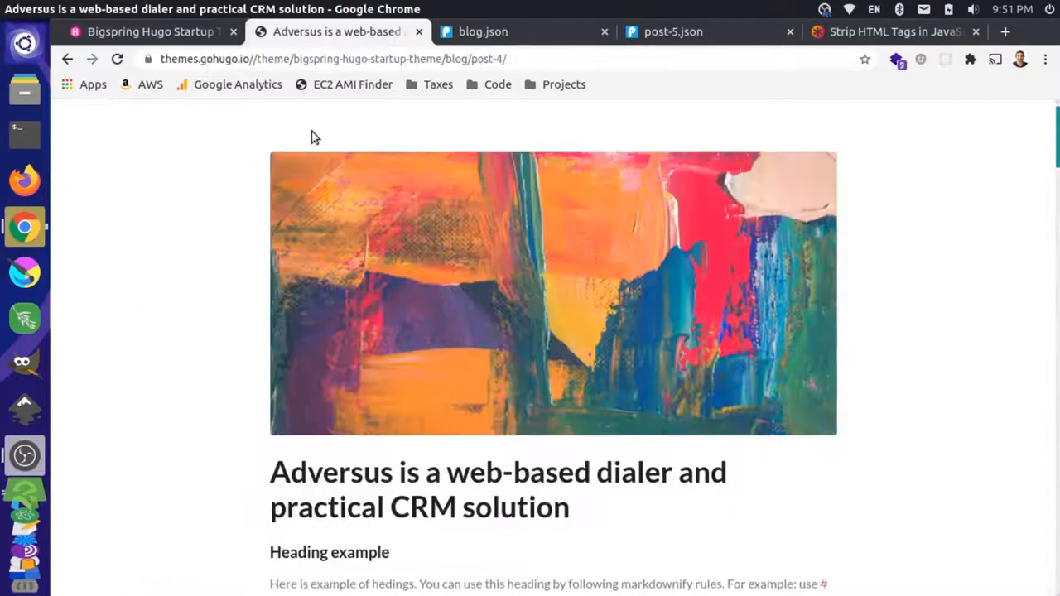
Step: Inspect the first post title on the reference blog listing to view its a.post-title rule
{"action": "left_click", "coordinate": [74, 60]}
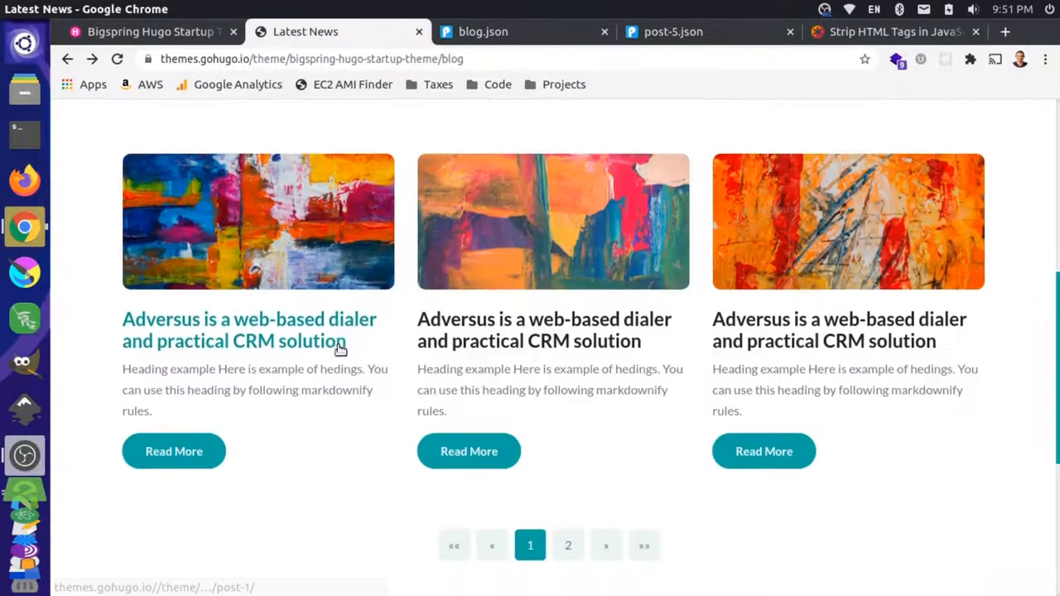
{"action": "right_click", "coordinate": [338, 340]}
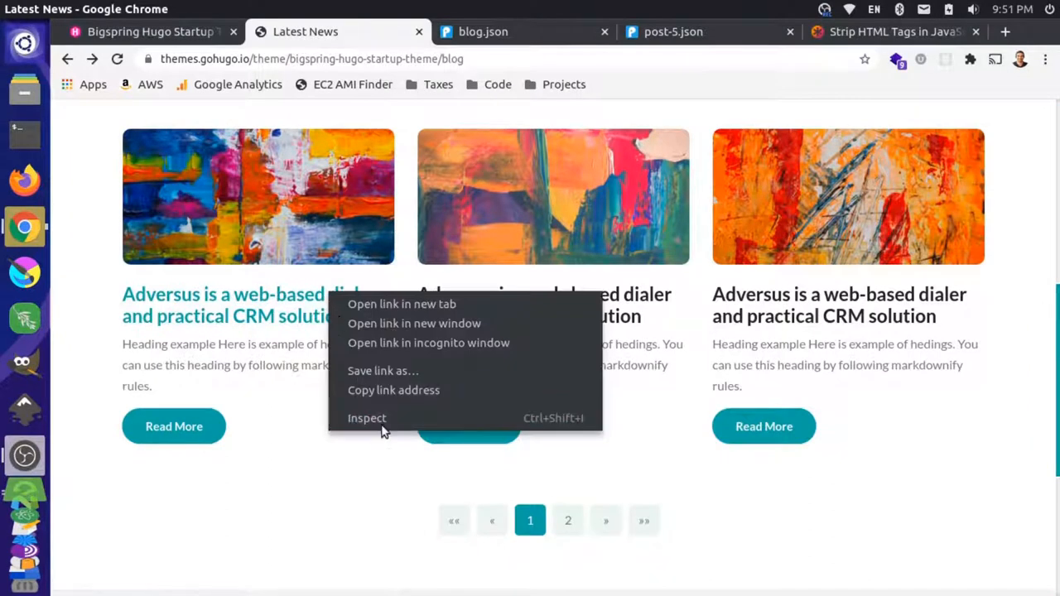
{"action": "left_click", "coordinate": [366, 418]}
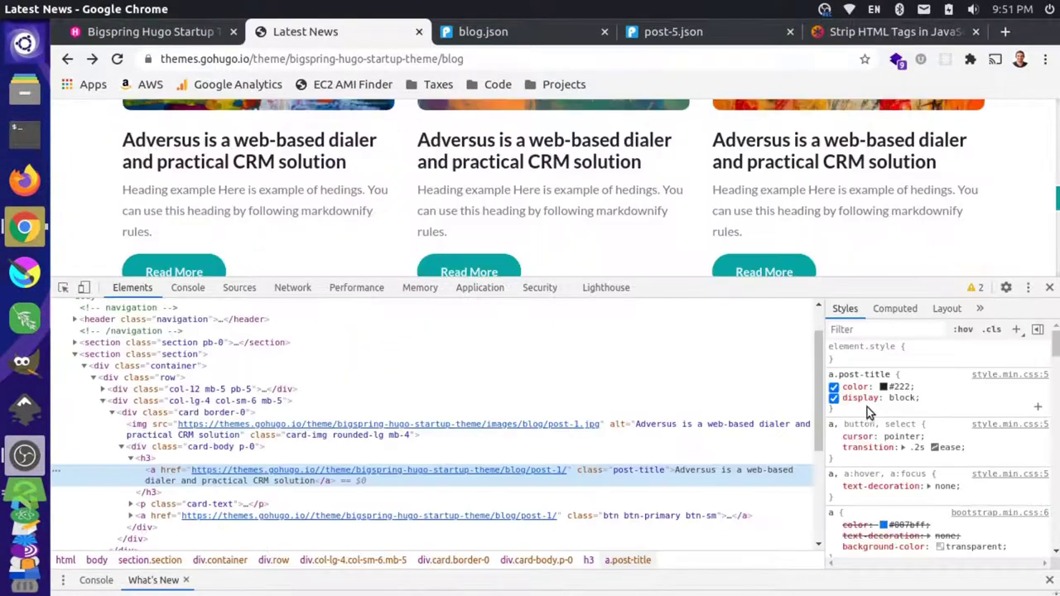
{"action": "left_click", "coordinate": [832, 386]}
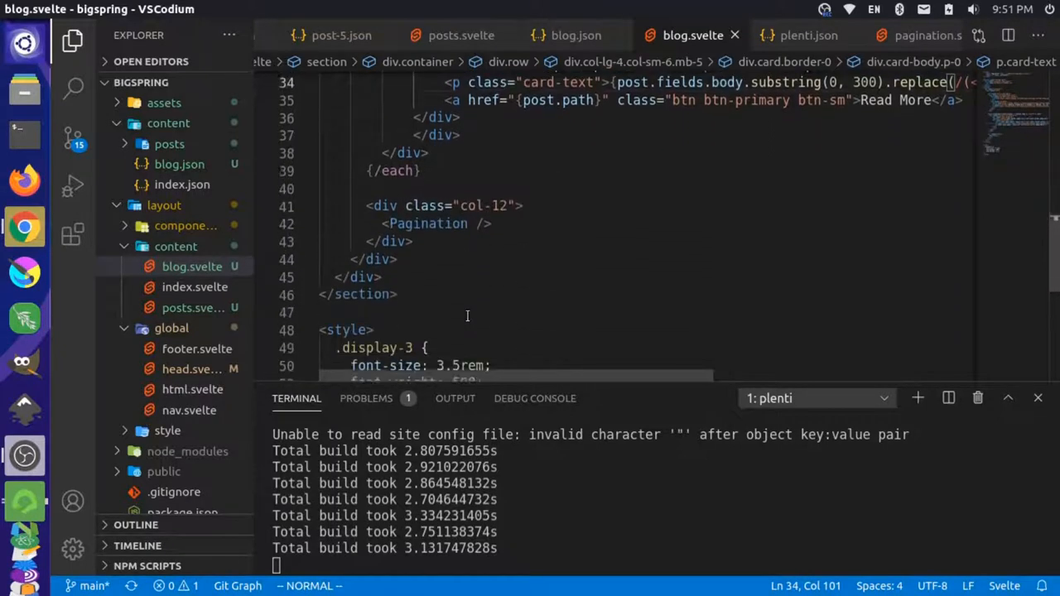
Step: Add a.post-title {color:#222; display:block} and no link text-decoration rules, saving each
{"action": "scroll", "scroll_direction": "down", "scroll_amount": 3}
{"action": "type", "text": "a.post-title {"}
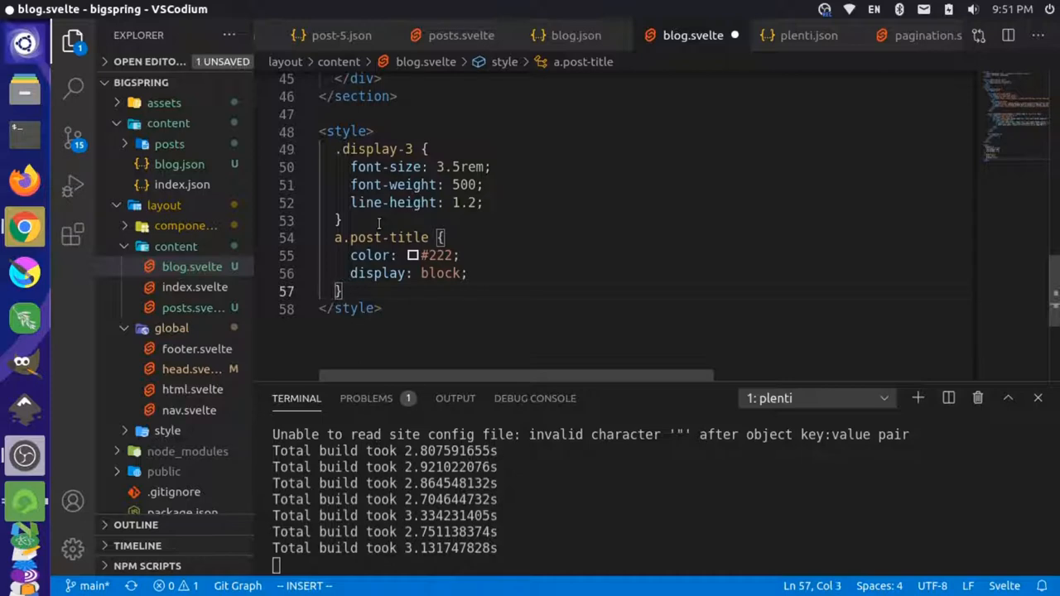
{"action": "key", "text": "ctrl+s"}
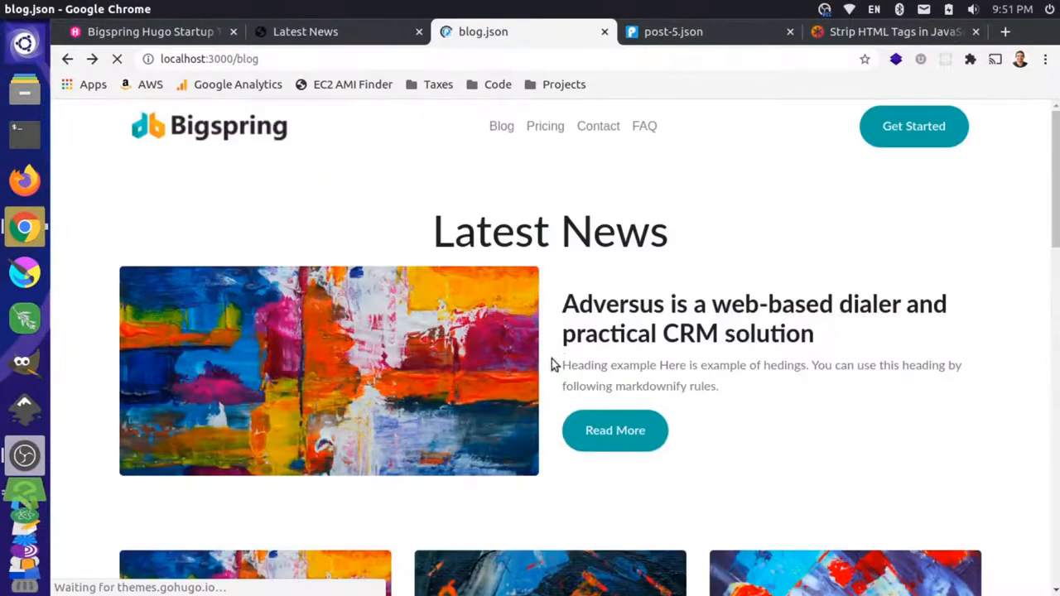
{"action": "scroll", "scroll_direction": "down", "scroll_amount": 3}
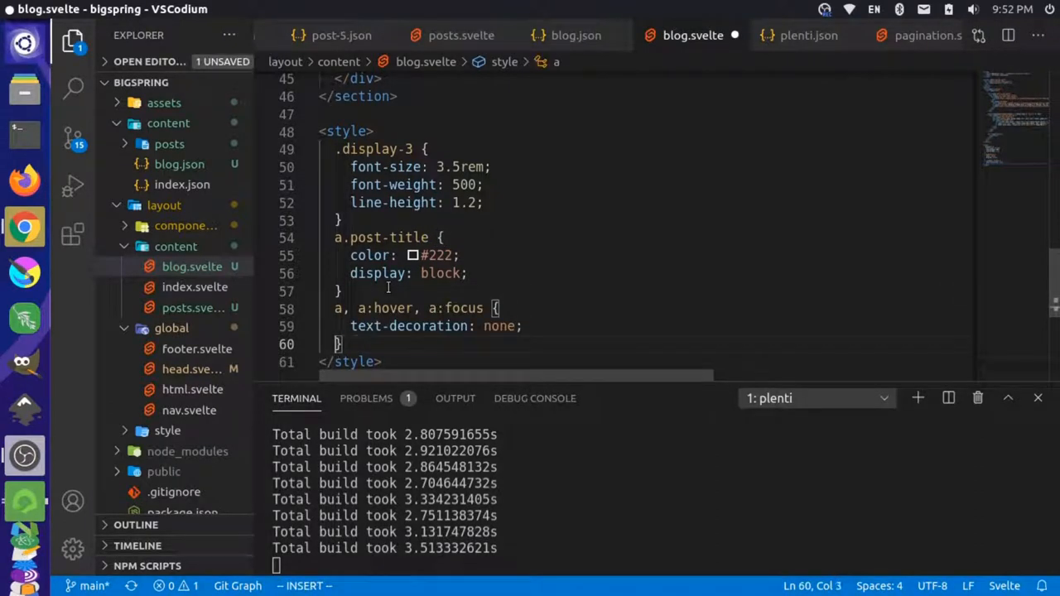
{"action": "key", "text": "ctrl+s"}
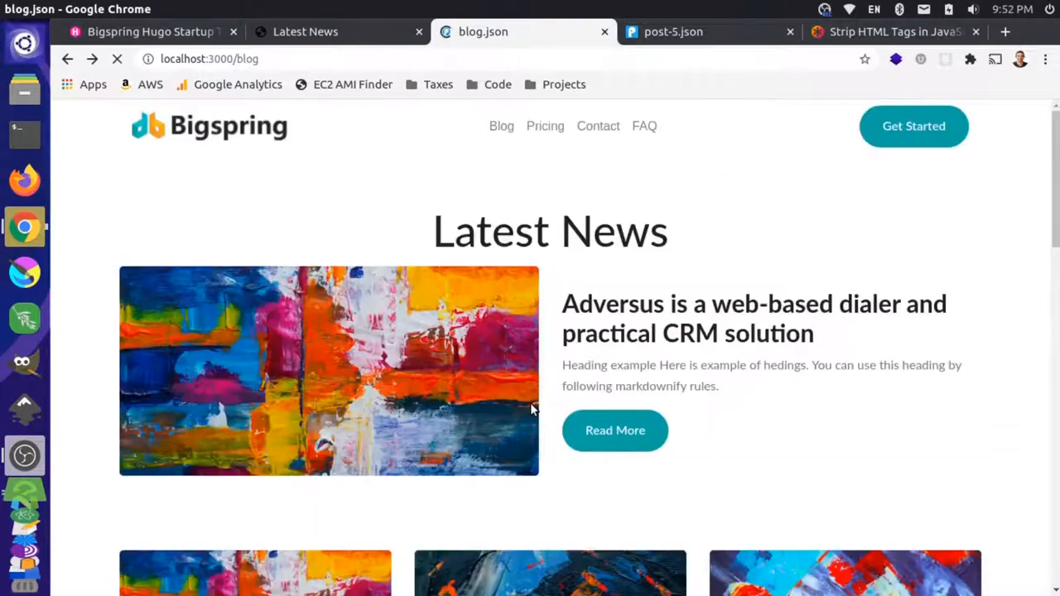
{"action": "scroll", "scroll_direction": "down", "scroll_amount": 3}
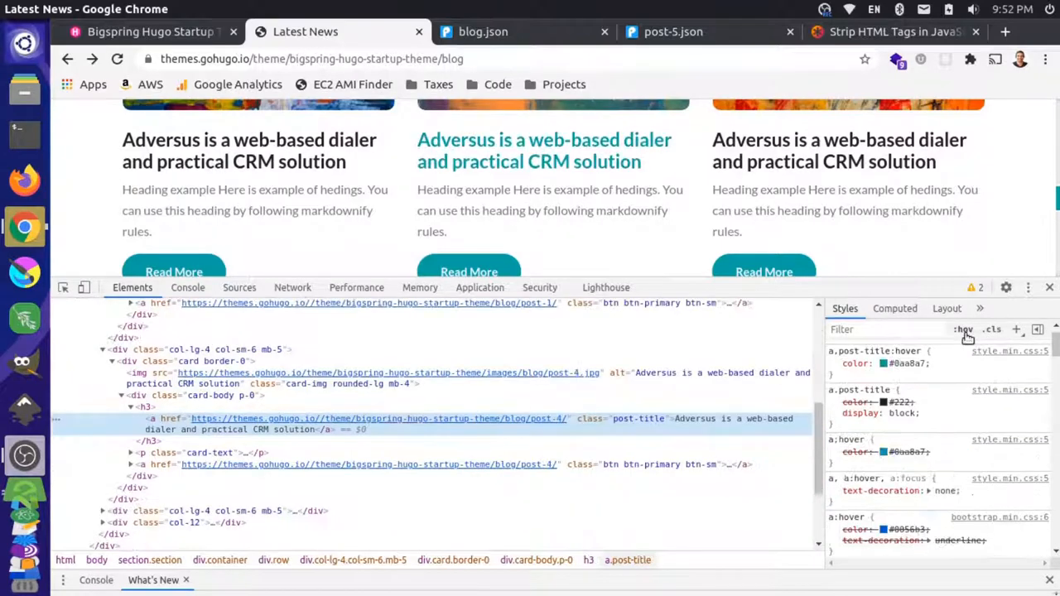
Step: Force :hover on the reference post title to reveal its #0aa8a7 colour
{"action": "left_click", "coordinate": [962, 330]}
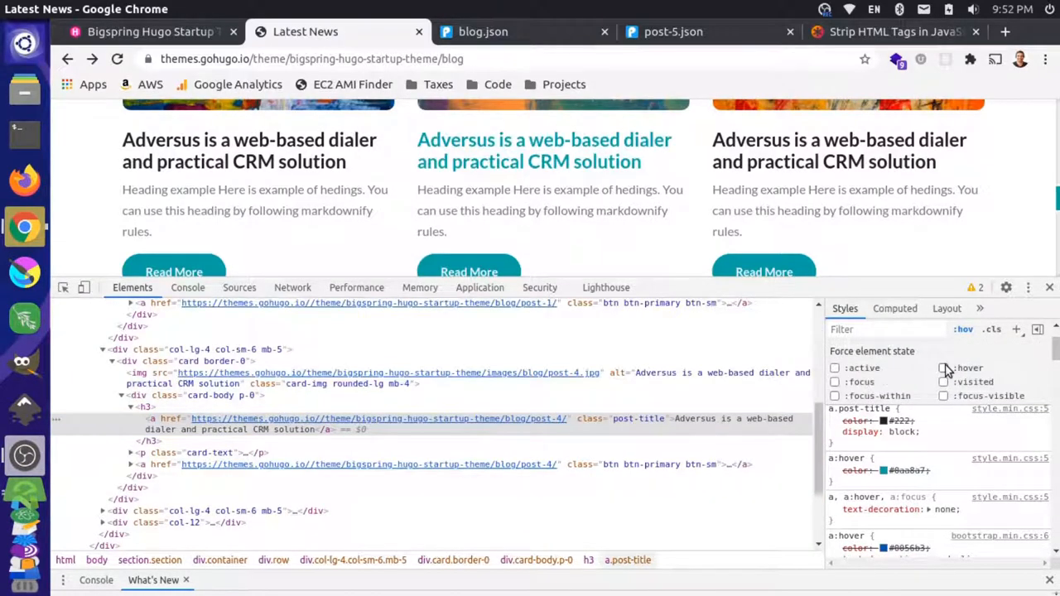
{"action": "left_click", "coordinate": [942, 367]}
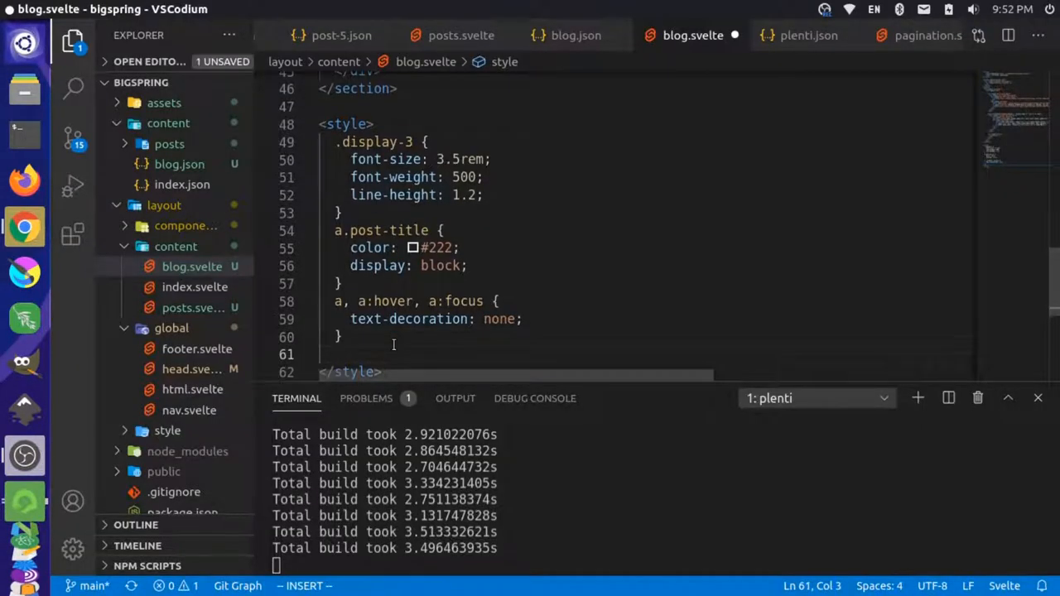
Step: Add the a.post-title:hover #0aa8a7 rule, then stop forcing hover in the reference inspector
{"action": "type", "text": "a.post-title:hover {"}
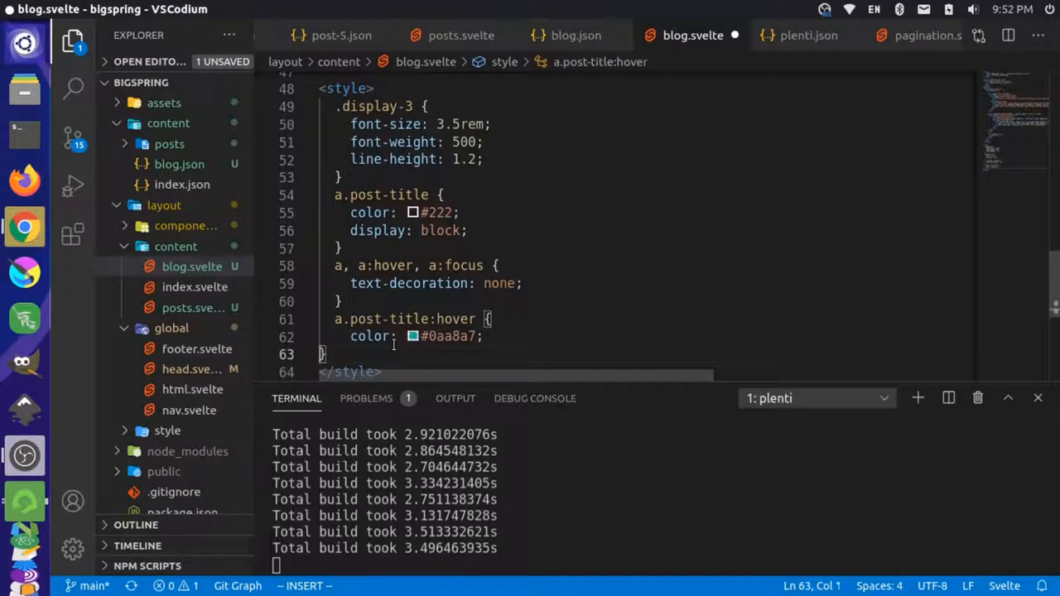
{"action": "key", "text": "Escape"}
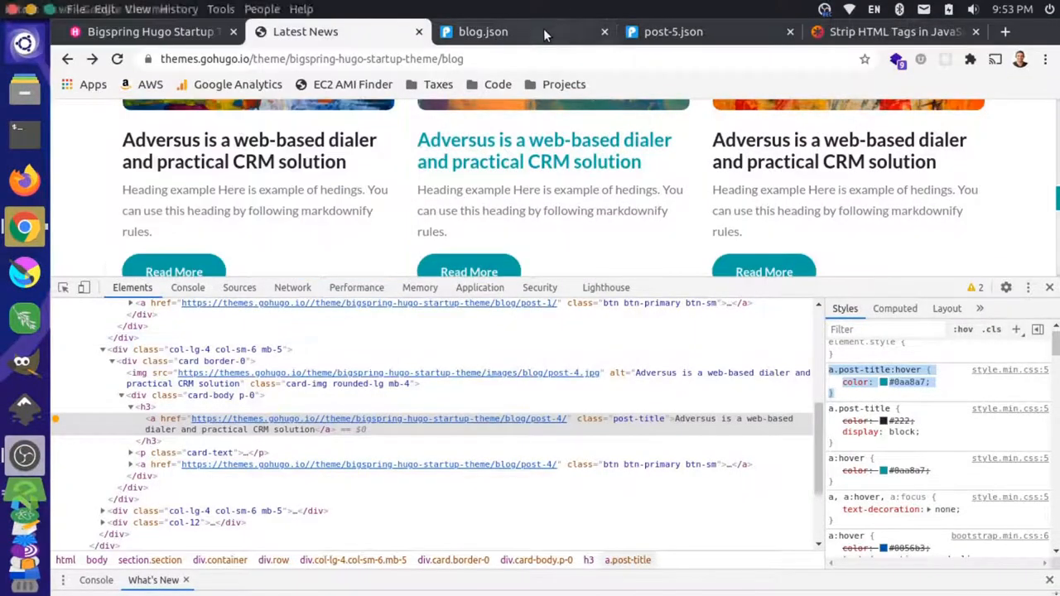
{"action": "left_click", "coordinate": [482, 31]}
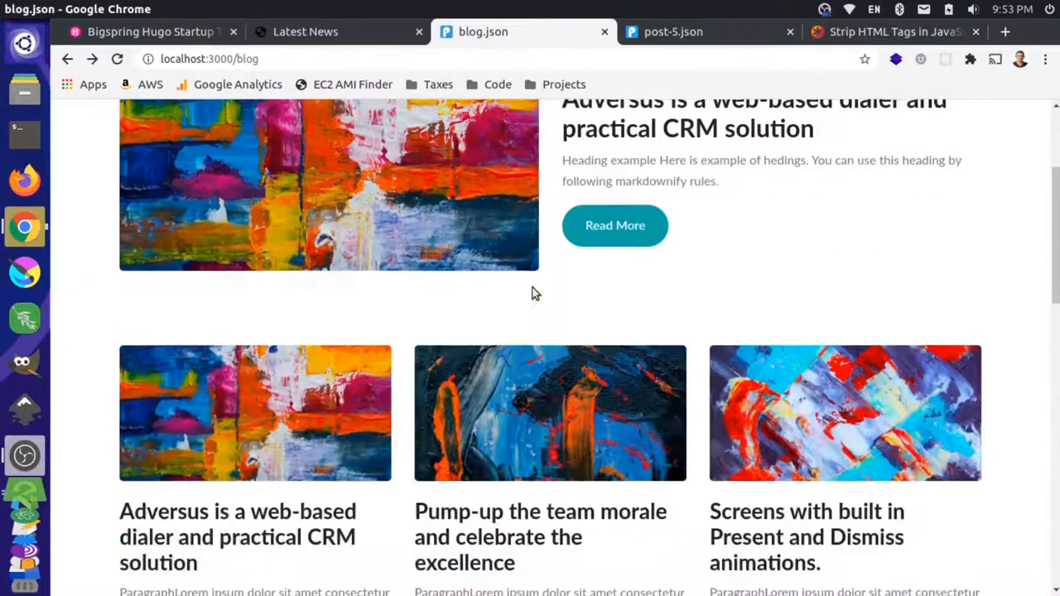
{"action": "scroll", "scroll_direction": "down", "scroll_amount": 3}
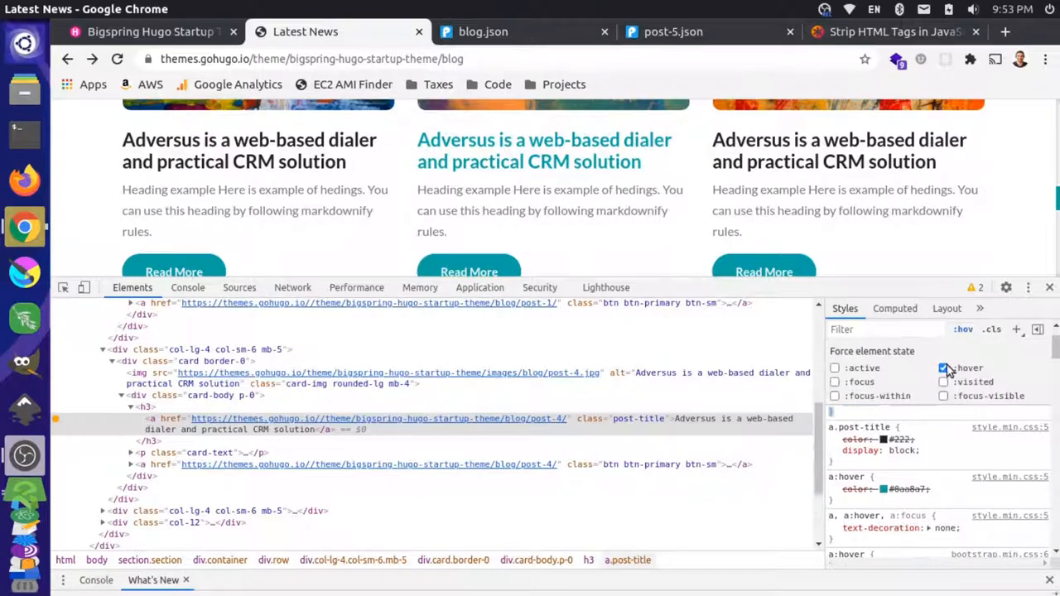
{"action": "left_click", "coordinate": [943, 368]}
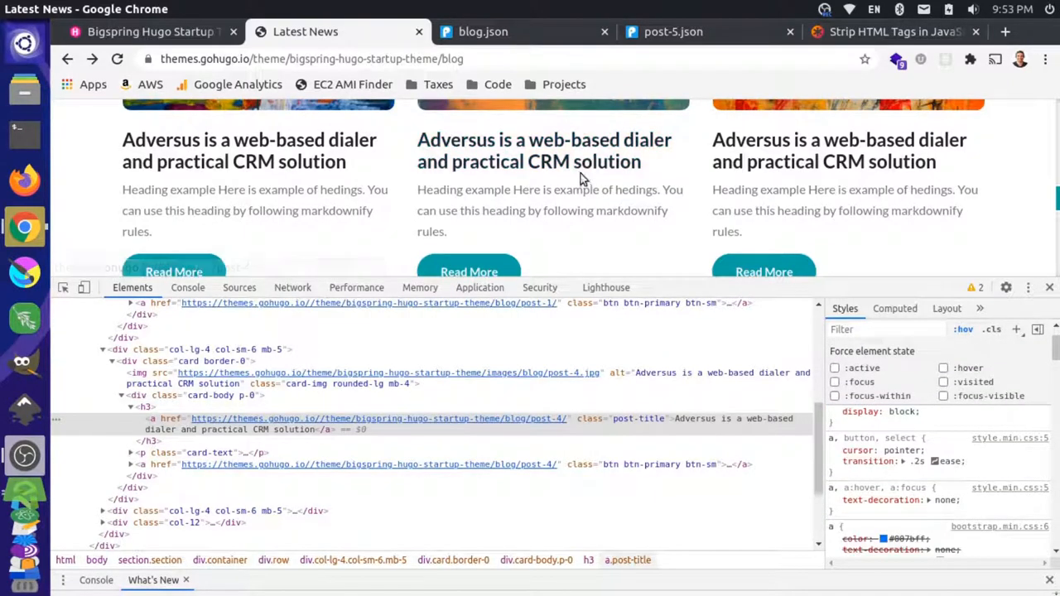
Step: Give links, buttons and selects cursor:pointer with a .2s ease transition, and save
{"action": "left_click", "coordinate": [835, 500]}
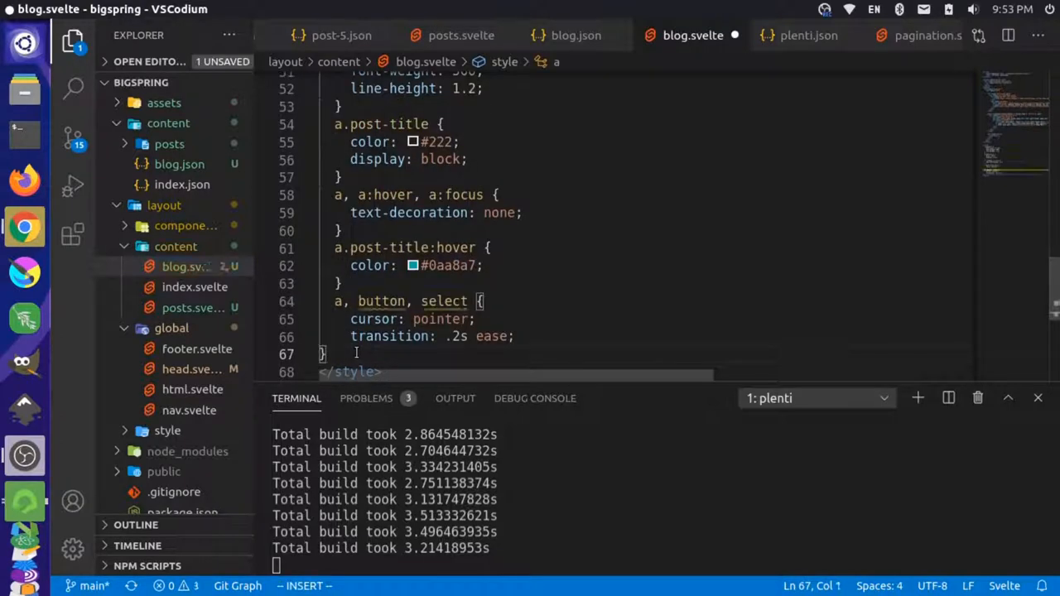
{"action": "key", "text": "Escape"}
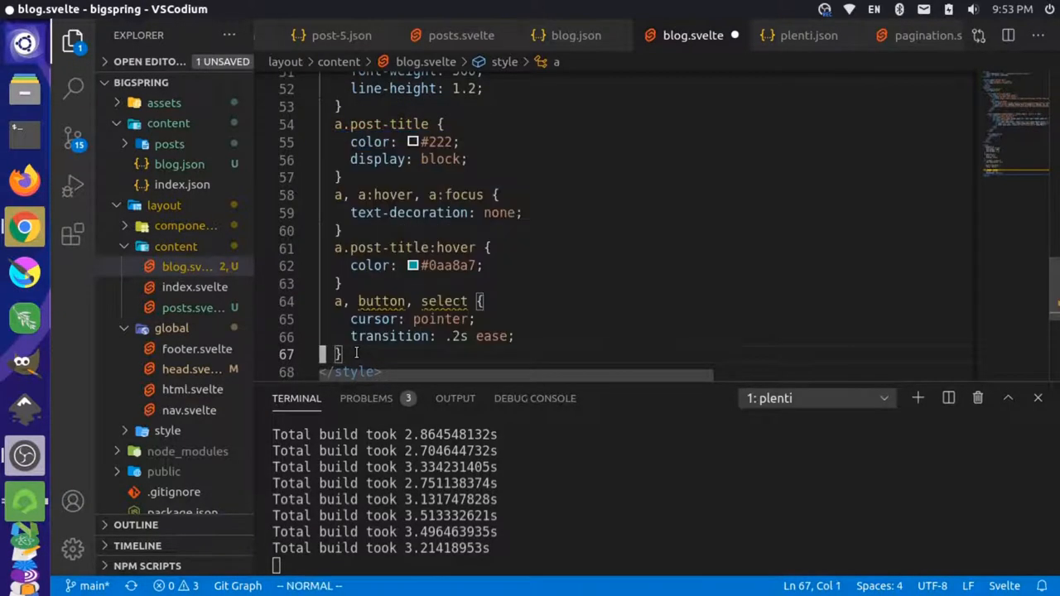
{"action": "key", "text": "ctrl+s"}
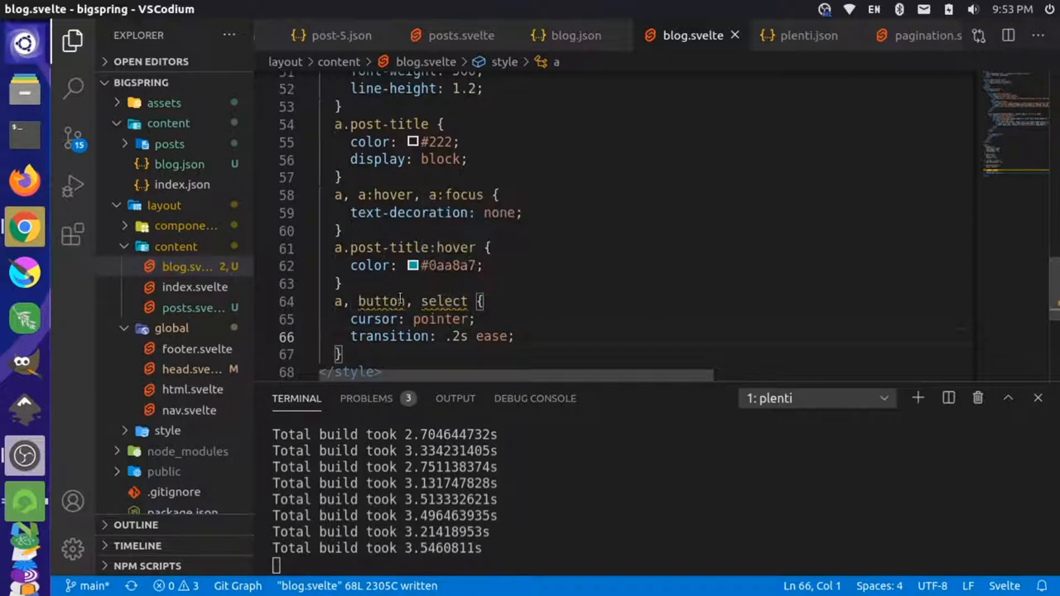
{"action": "mouse_move", "coordinate": [374, 318]}
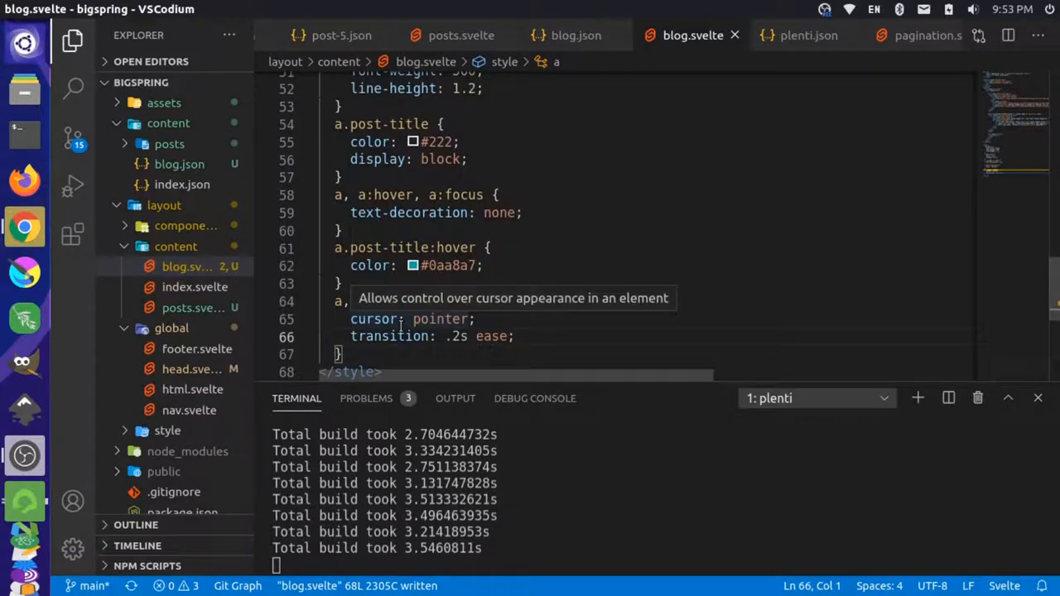
Step: Switch to Chrome to check the saved style changes
{"action": "key", "text": "Alt+Tab"}
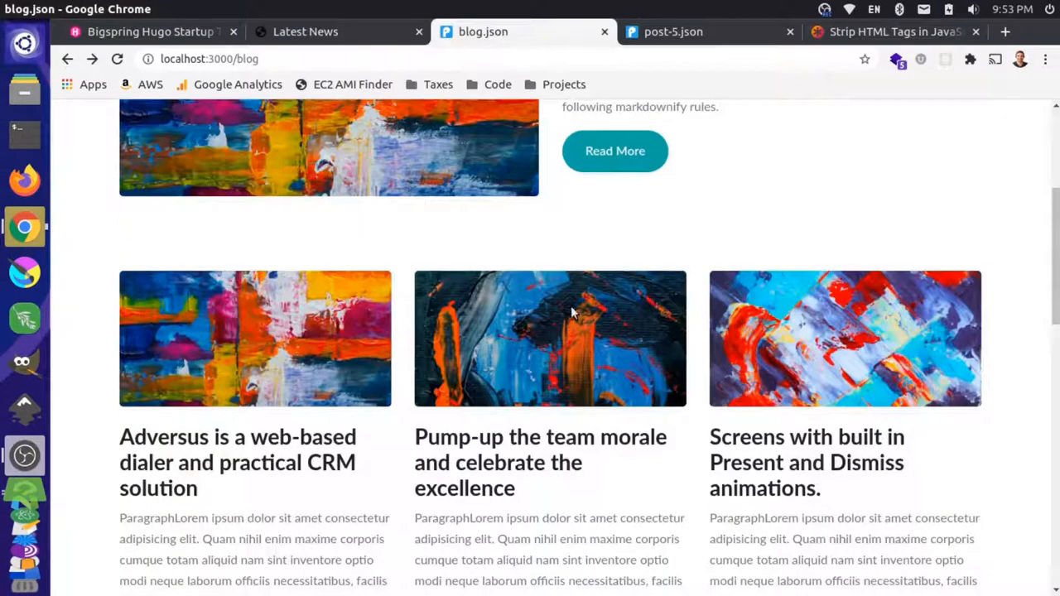
Step: Check the local title hover, then inspect the reference Read More btn-primary button
{"action": "scroll", "scroll_direction": "up", "scroll_amount": 3}
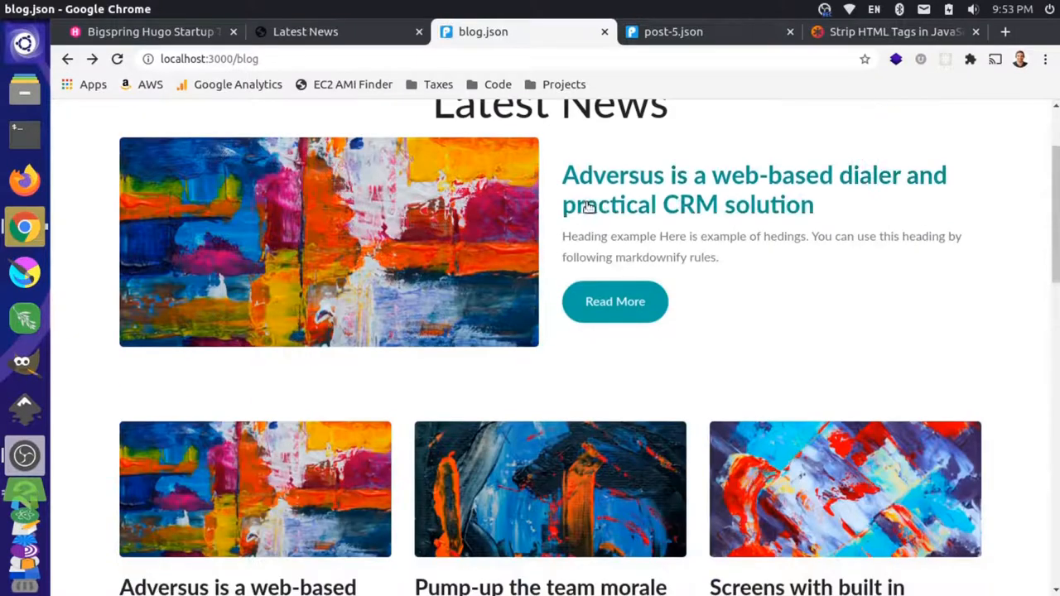
{"action": "scroll", "scroll_direction": "down", "scroll_amount": 3}
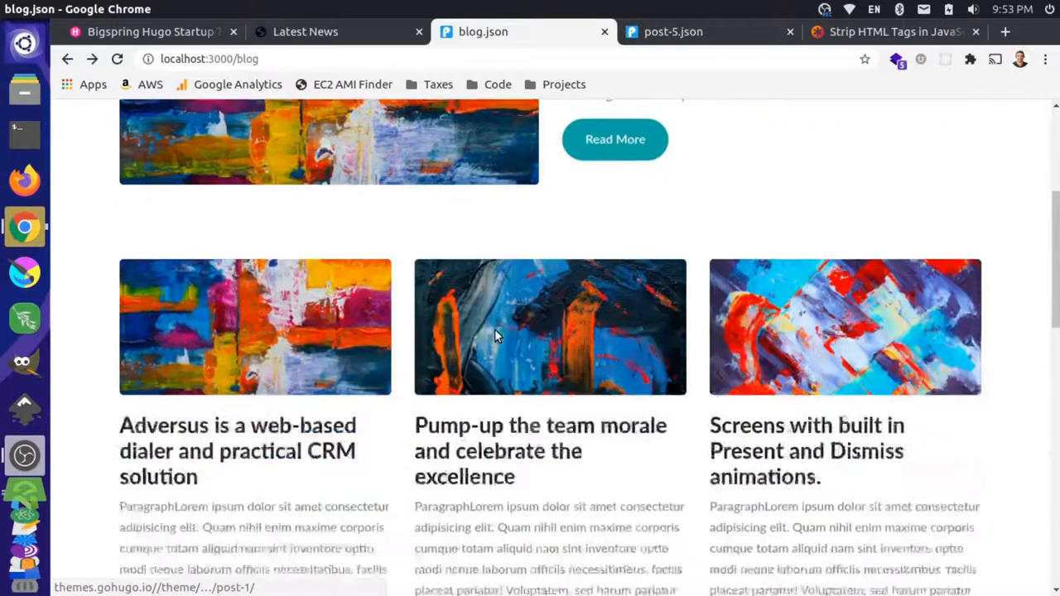
{"action": "scroll", "scroll_direction": "down", "scroll_amount": 3}
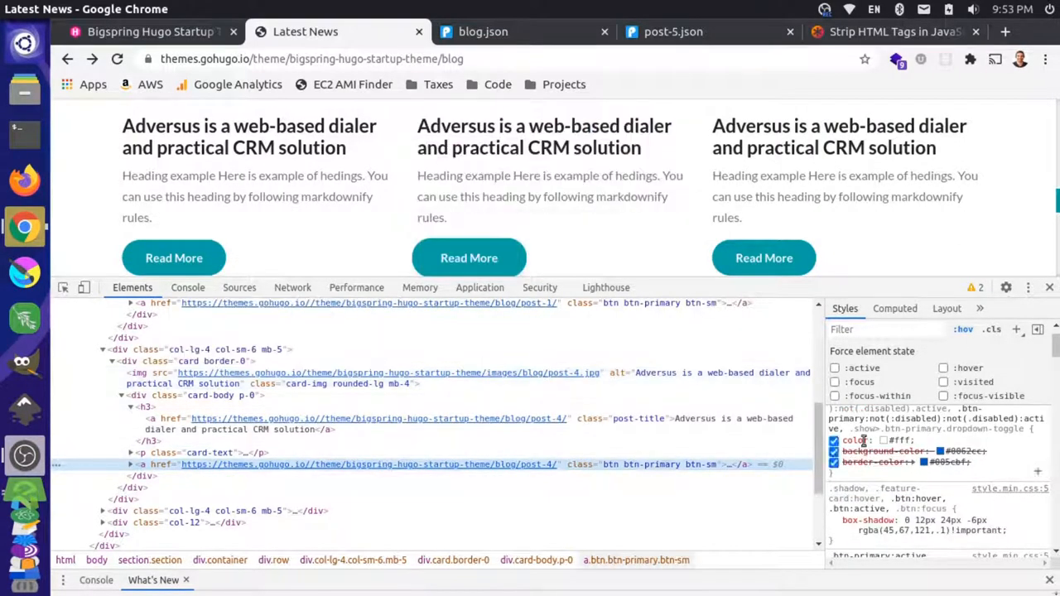
Step: Toggle :hover on the Read More button to reveal its #0aa8a7 background and border
{"action": "left_click", "coordinate": [944, 367]}
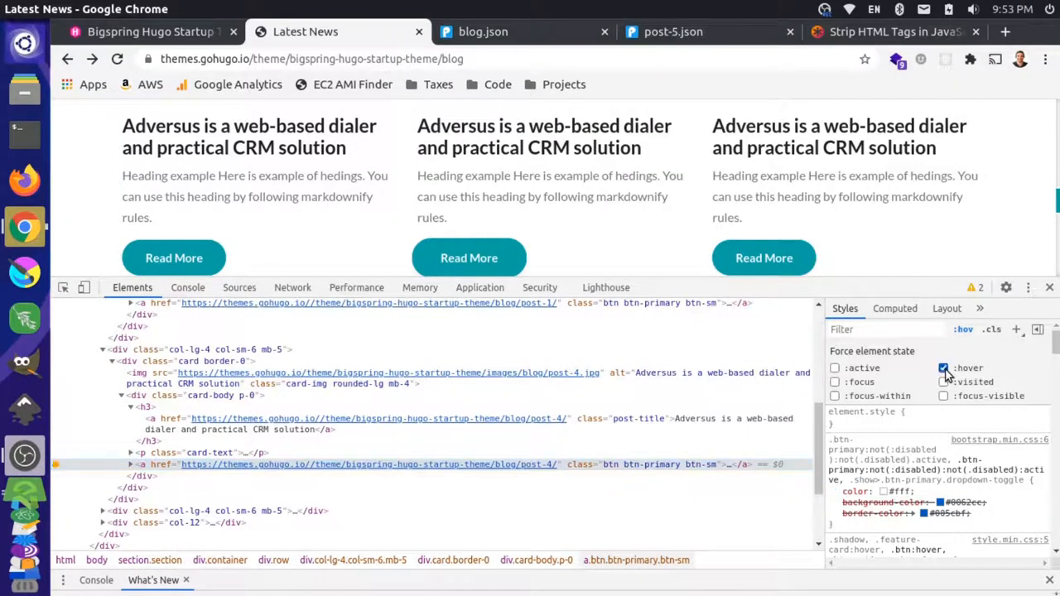
{"action": "left_click", "coordinate": [943, 367]}
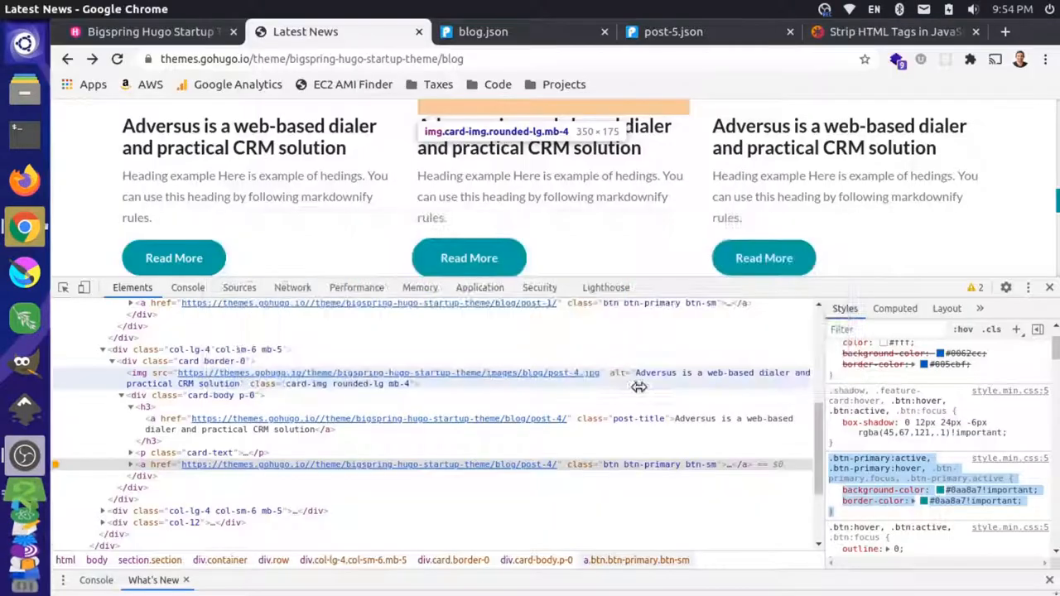
{"action": "mouse_move", "coordinate": [240, 250]}
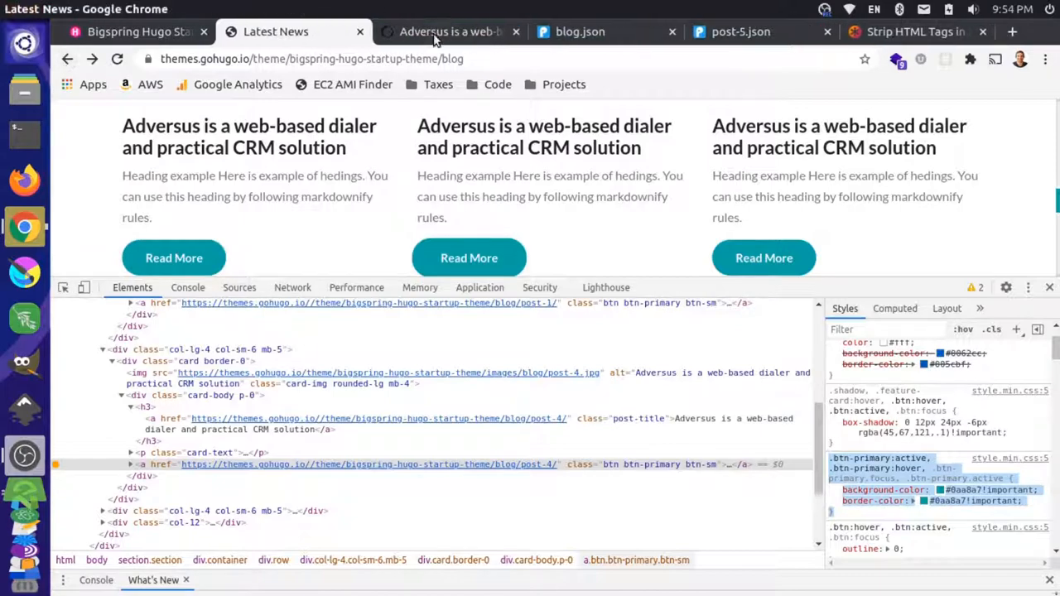
Step: Browse the reference post and blog listing, then bring up the localhost:3000 Bigspring home page
{"action": "left_click", "coordinate": [443, 31]}
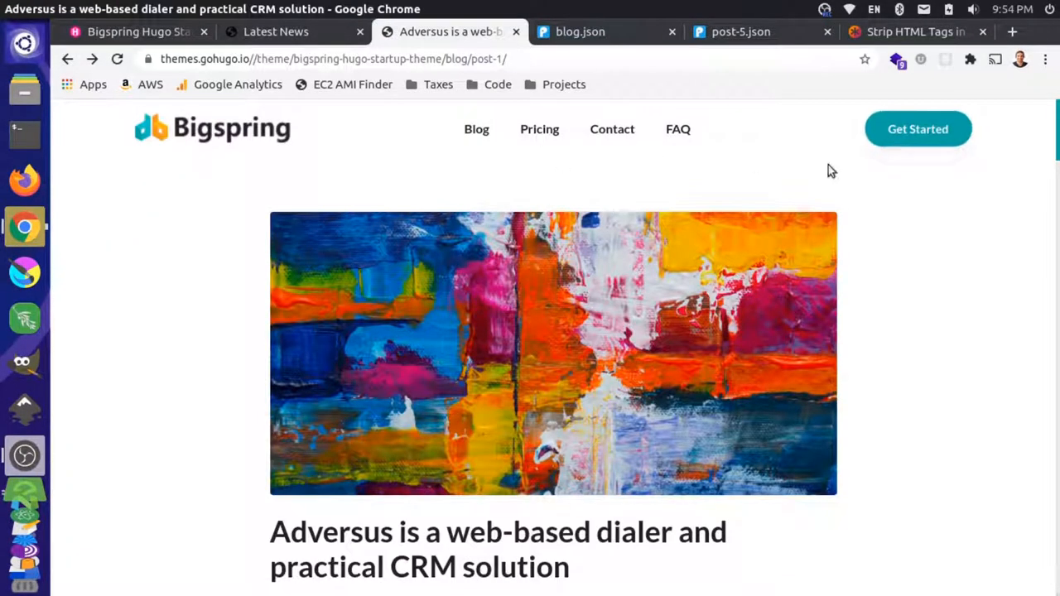
{"action": "scroll", "scroll_direction": "down", "scroll_amount": 3}
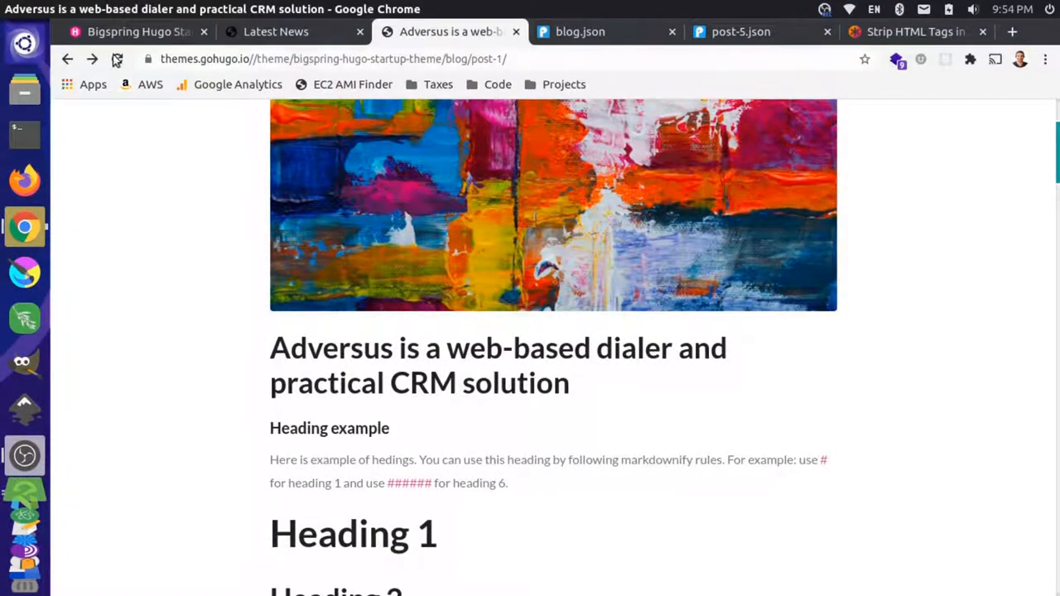
{"action": "left_click", "coordinate": [73, 59]}
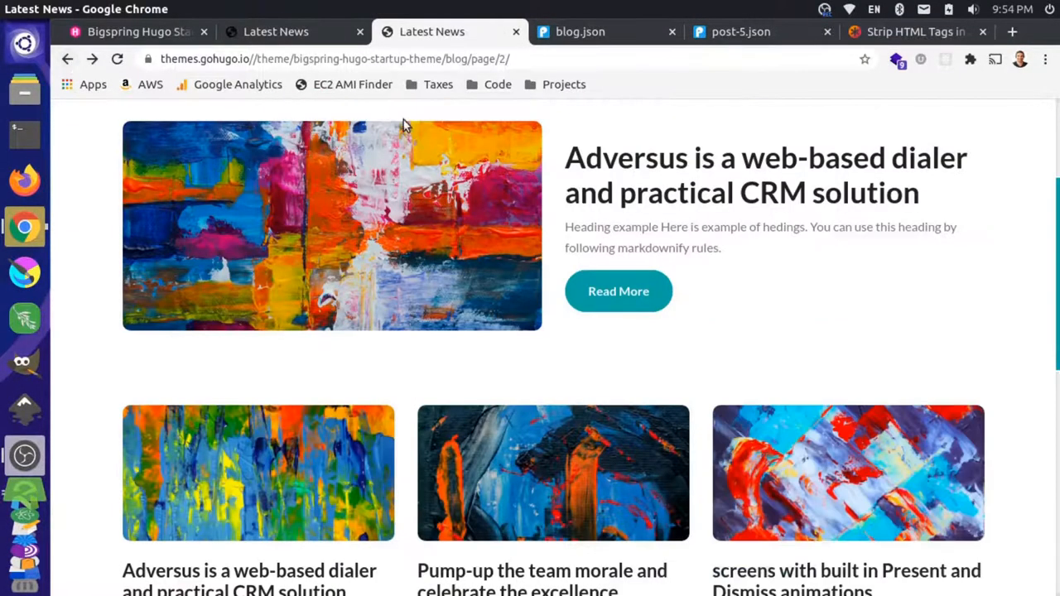
{"action": "left_click", "coordinate": [577, 32]}
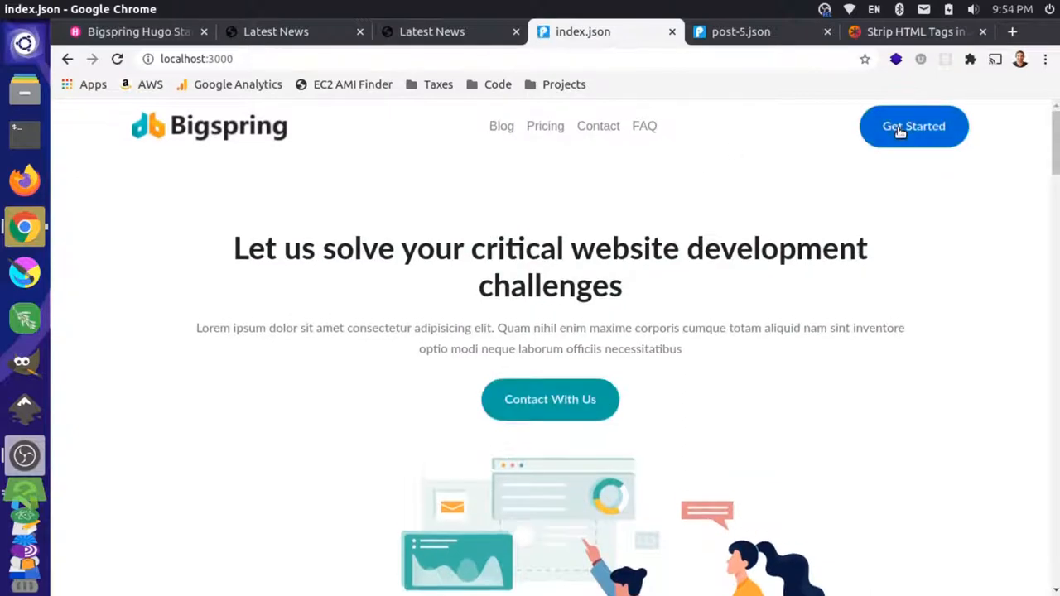
{"action": "mouse_move", "coordinate": [581, 394]}
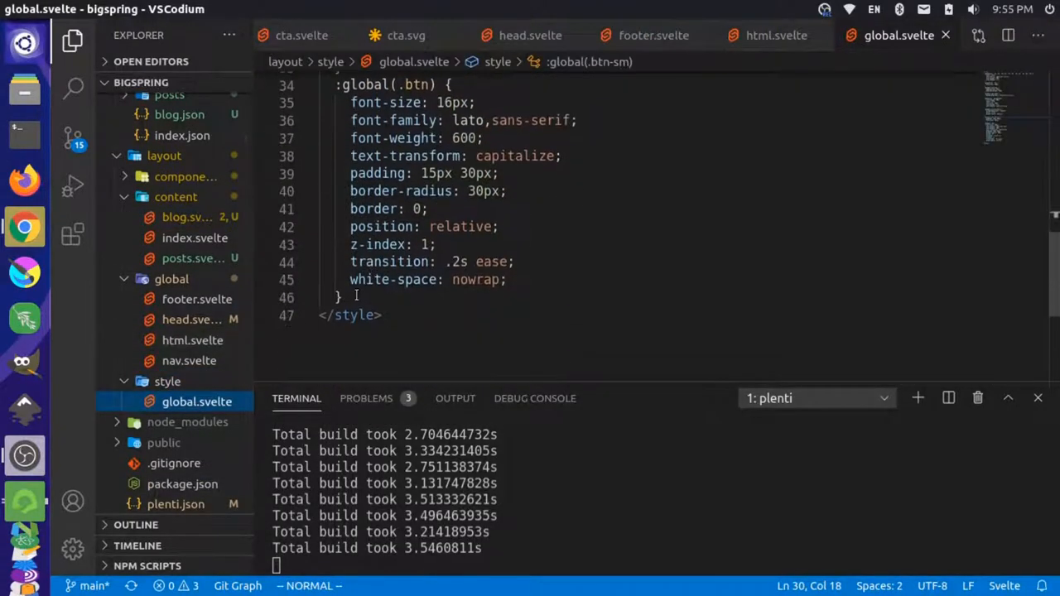
Step: Add a :global .btn-primary active/hover/focus rule with #0aa8a7 background and border, and save
{"action": "type", "text": ":"}
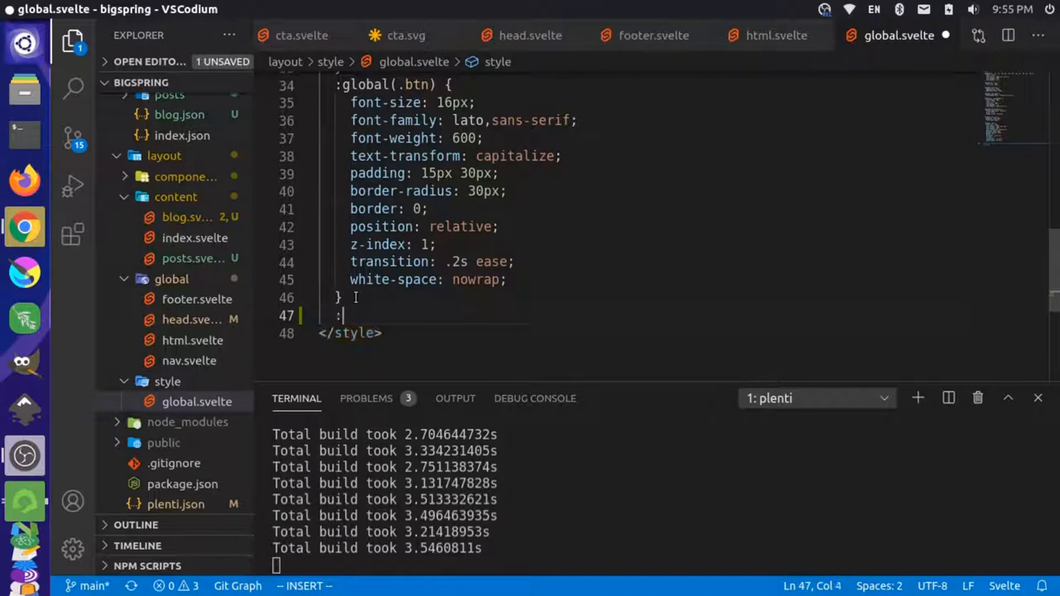
{"action": "type", "text": "global"}
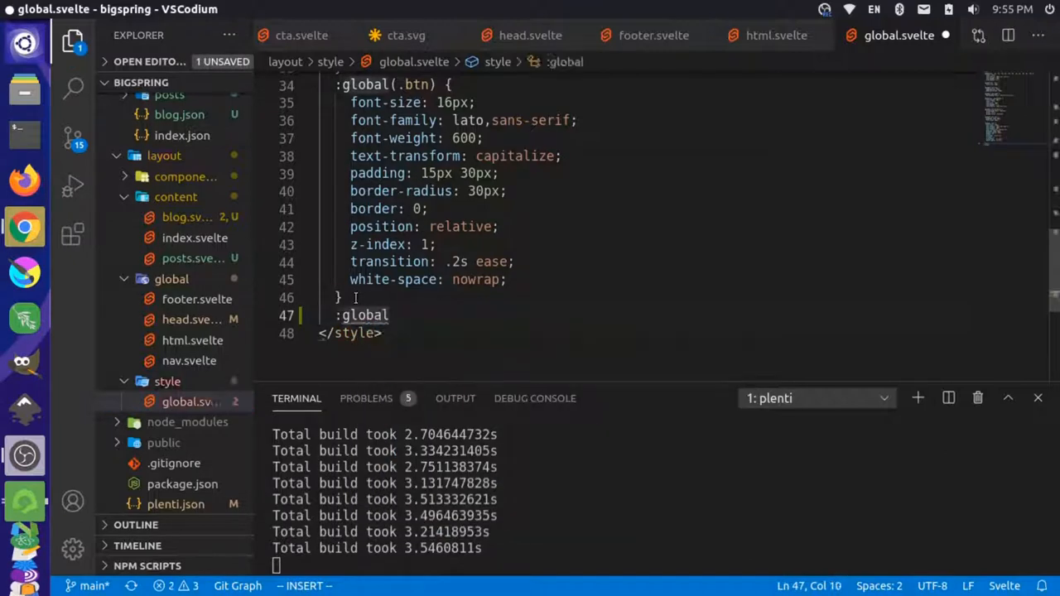
{"action": "type", "text": "()"}
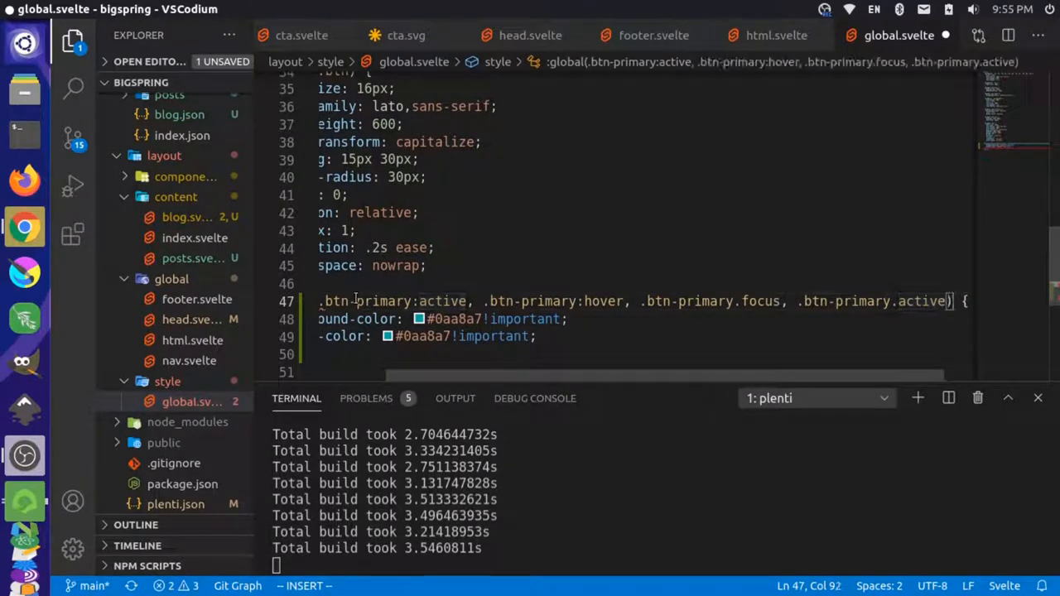
{"action": "key", "text": "ctrl+s"}
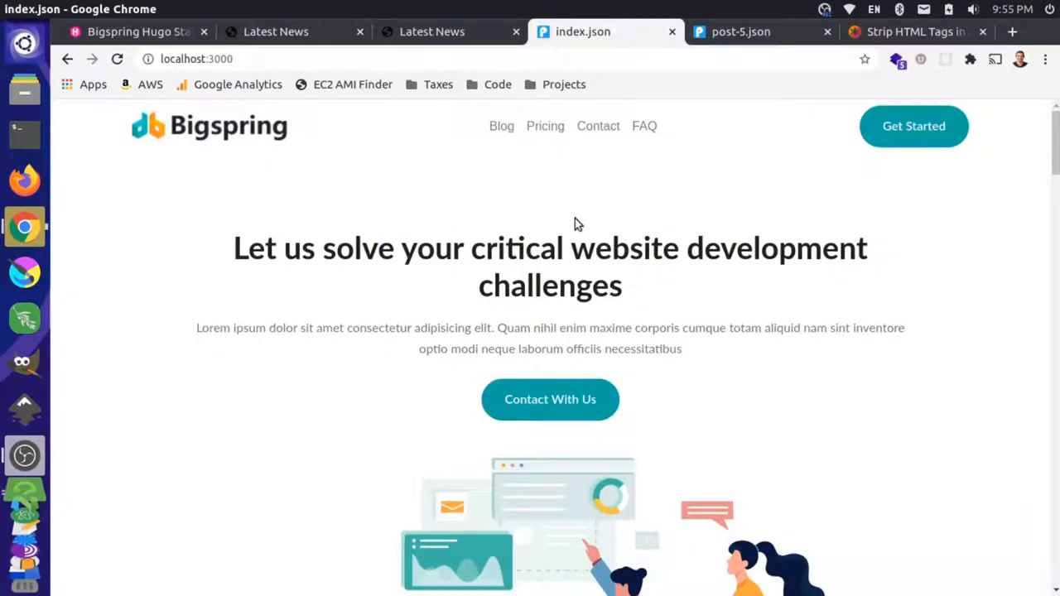
{"action": "mouse_move", "coordinate": [908, 143]}
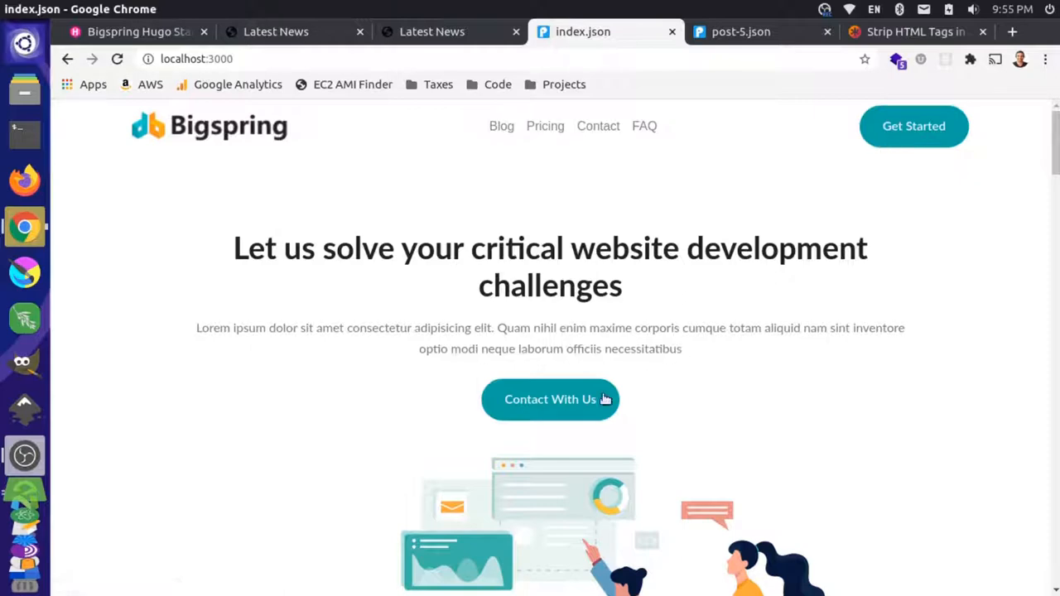
Step: Switch to the themes.gohugo.io Latest News tab to inspect a Read More button
{"action": "left_click", "coordinate": [431, 31]}
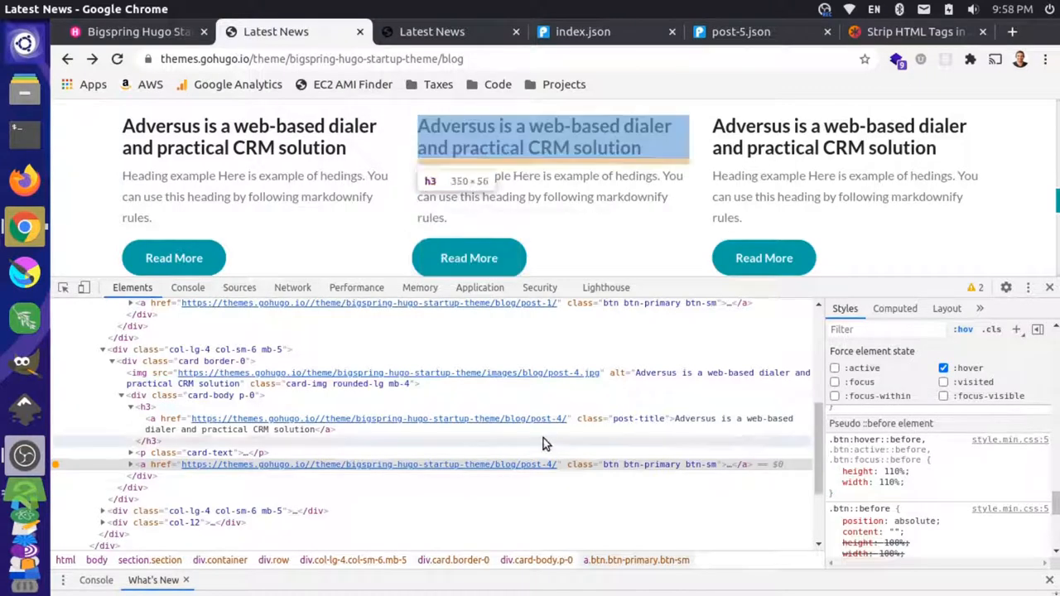
Step: Toggle the .btn:hover::before width and height declarations off and back on in DevTools
{"action": "left_click", "coordinate": [834, 471]}
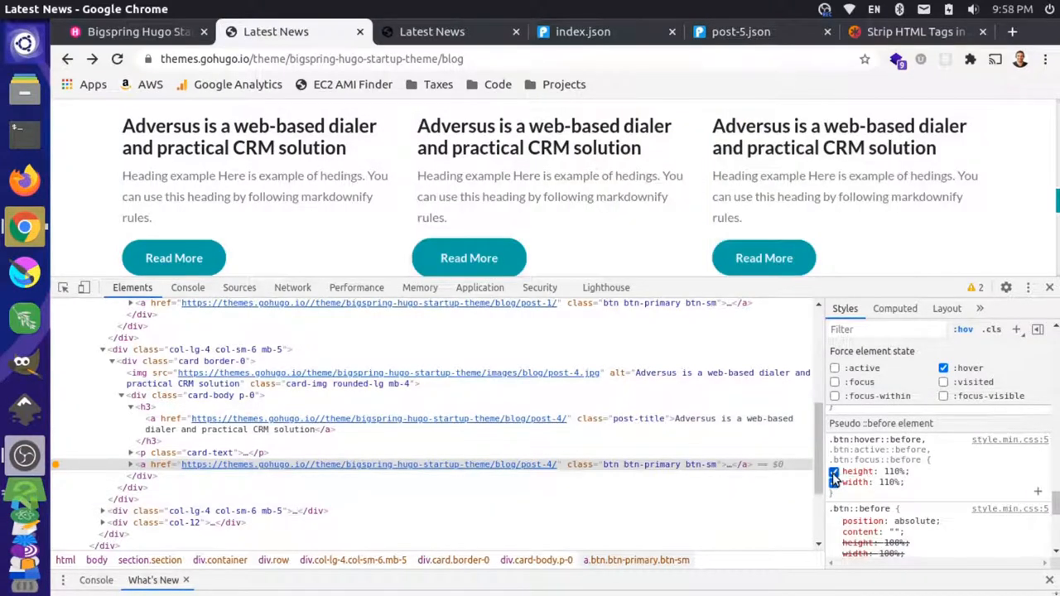
{"action": "left_click", "coordinate": [835, 482]}
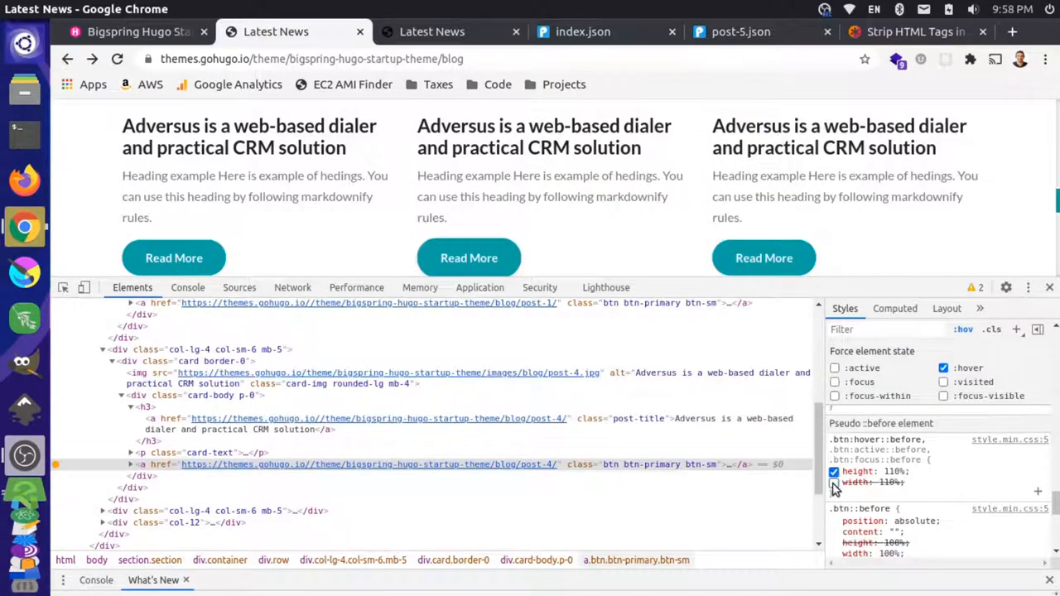
{"action": "left_click", "coordinate": [834, 485]}
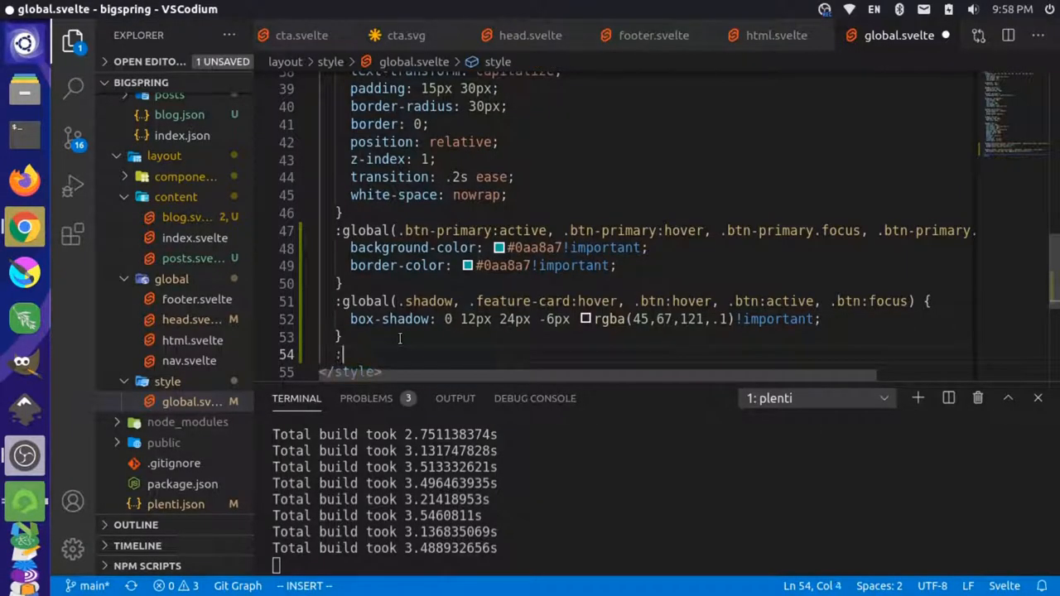
Step: Add :global(.btn:hover::before, .btn:active::before, .btn:focus::before) with 110% height and width, and save
{"action": "type", "text": ":global(.btn:hover::before, .btn:active::before, .btn:focus::before) {"}
{"action": "type", "text": "height: 110%;"}
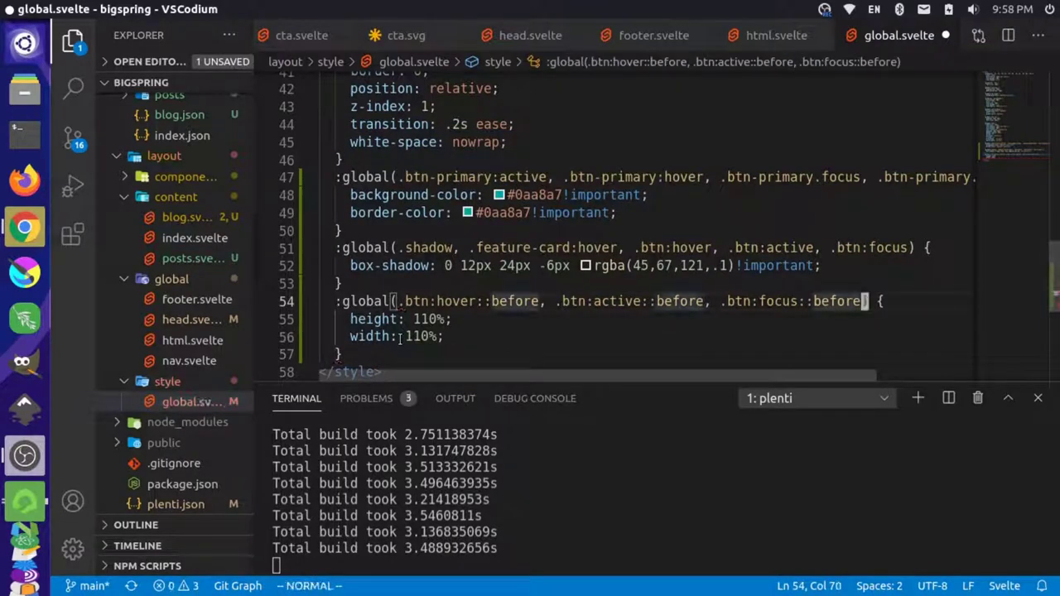
{"action": "key", "text": "ctrl+s"}
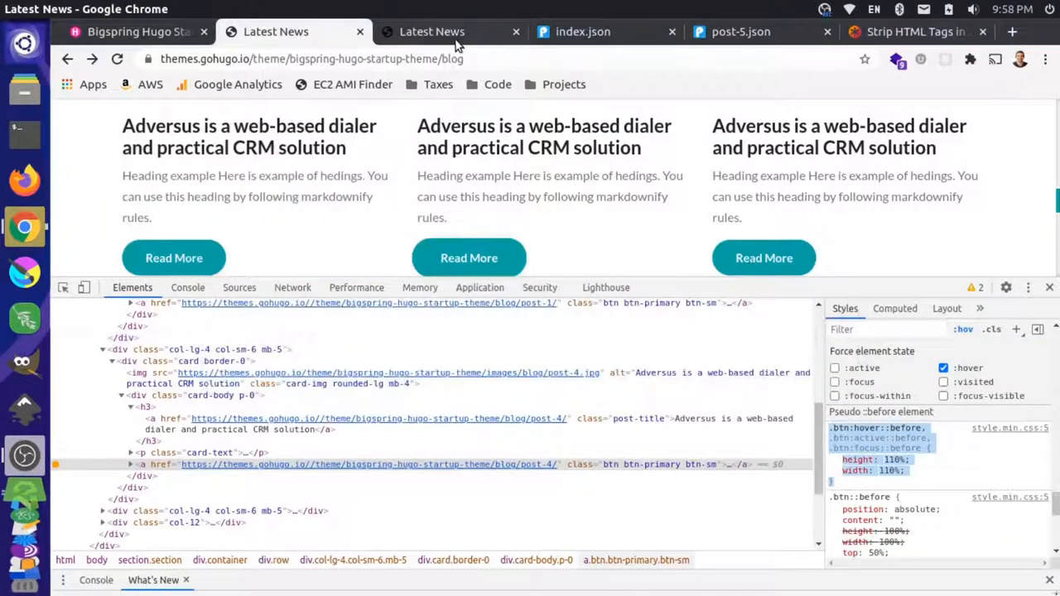
Step: Inspect the reference Read More button's .btn::before rule in DevTools and copy it to VSCodium
{"action": "left_click", "coordinate": [582, 31]}
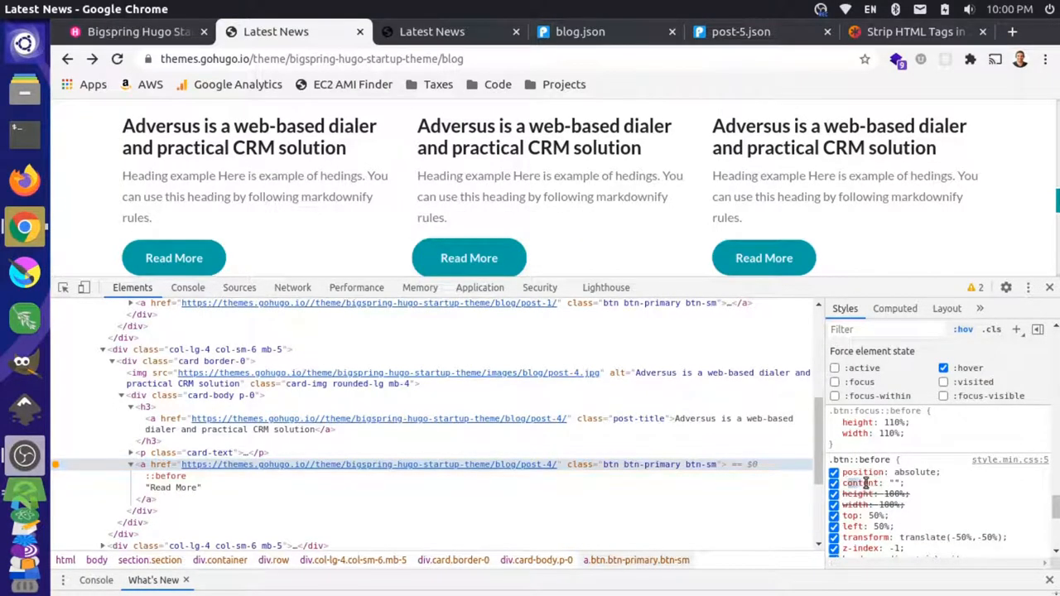
{"action": "scroll", "scroll_direction": "down", "scroll_amount": 3}
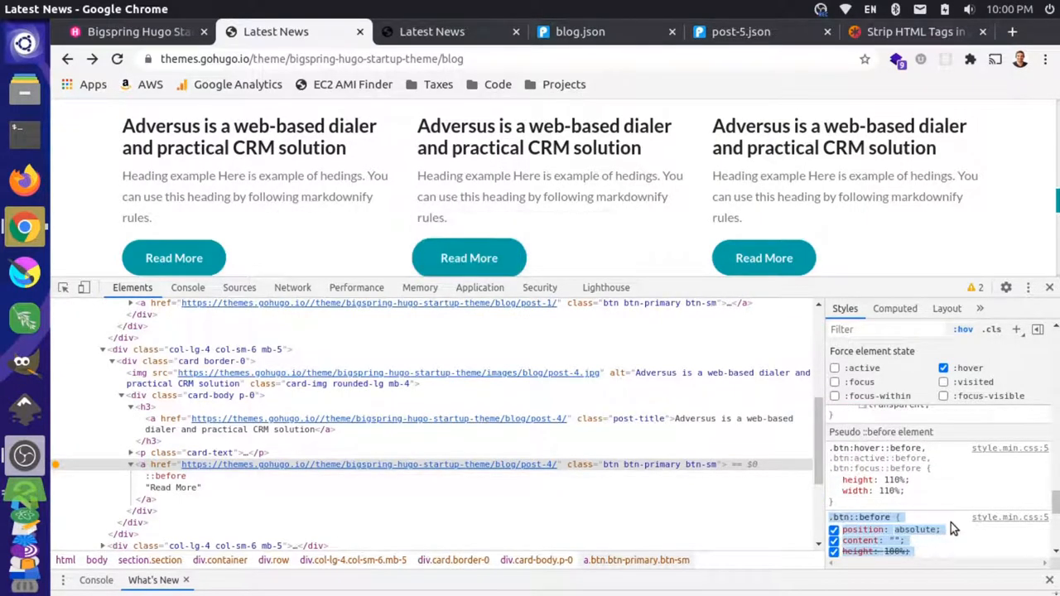
{"action": "key", "text": "alt+tab"}
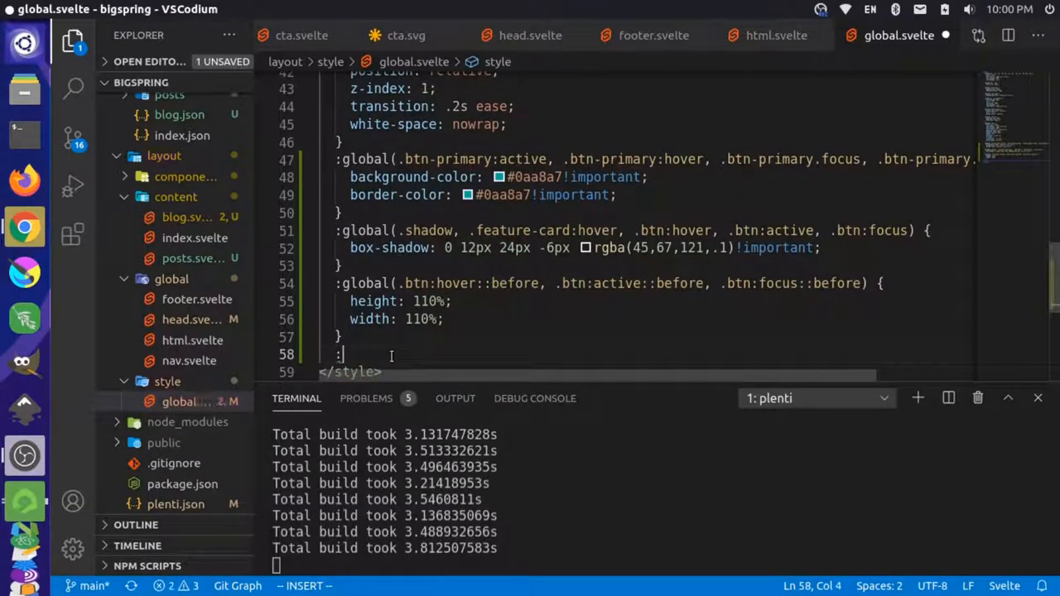
Step: Add a :global(.btn::before) rule with the pasted positioning, radius, transition and background, and save
{"action": "type", "text": "global(.btn::before {"}
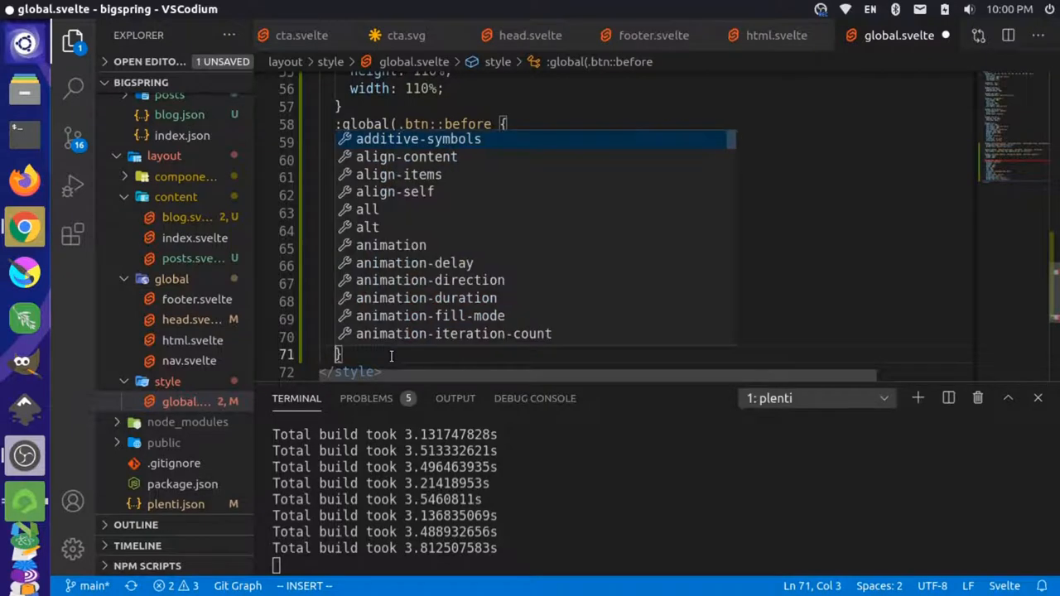
{"action": "key", "text": "Escape"}
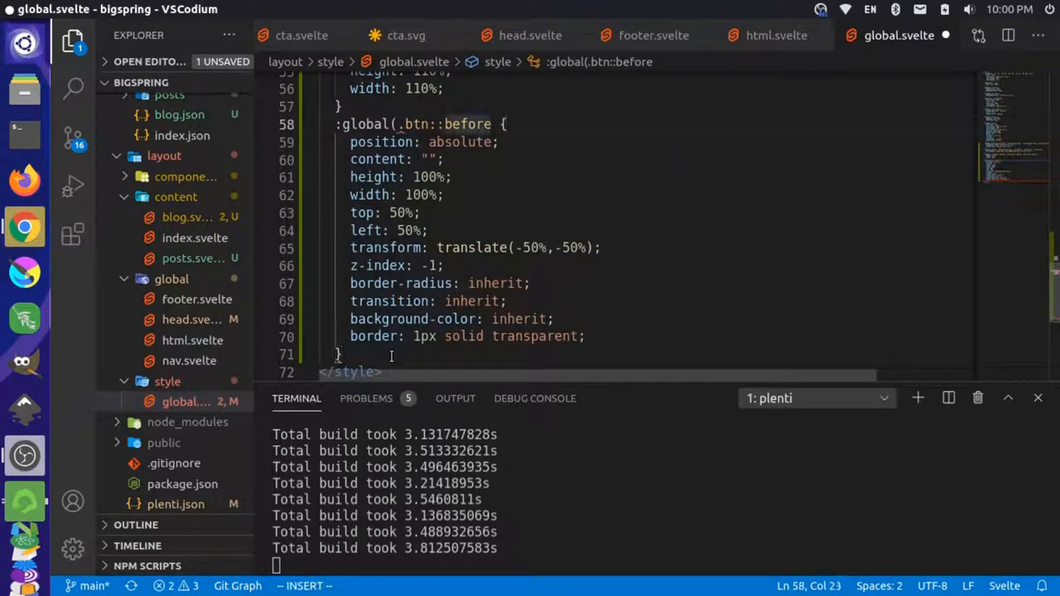
{"action": "key", "text": "ctrl+s"}
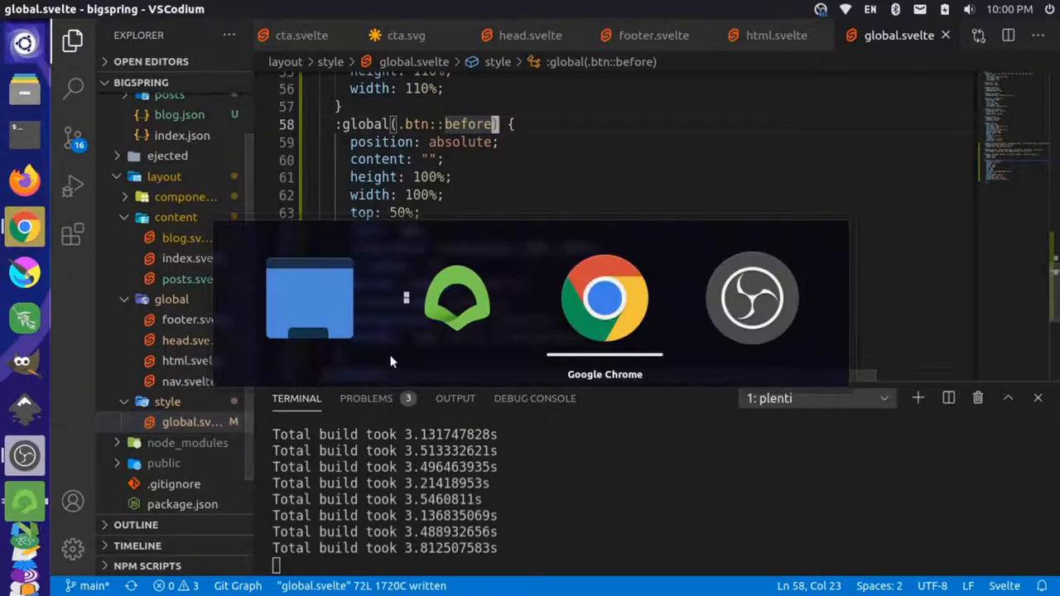
Step: Open the local blog tab, close DevTools, and scroll through posts with teal Read More buttons
{"action": "left_click", "coordinate": [605, 299]}
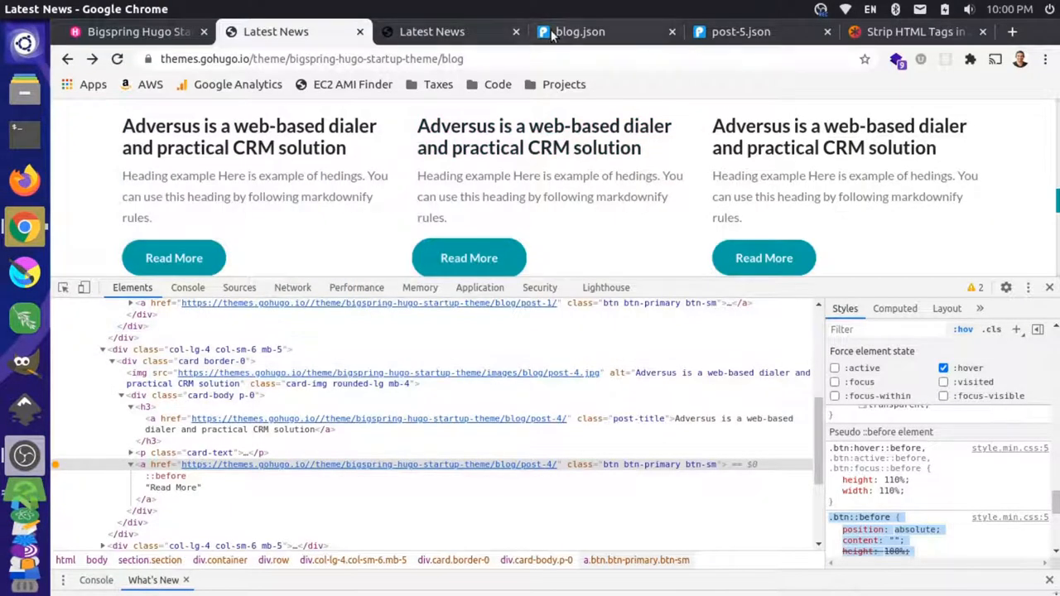
{"action": "left_click", "coordinate": [580, 32]}
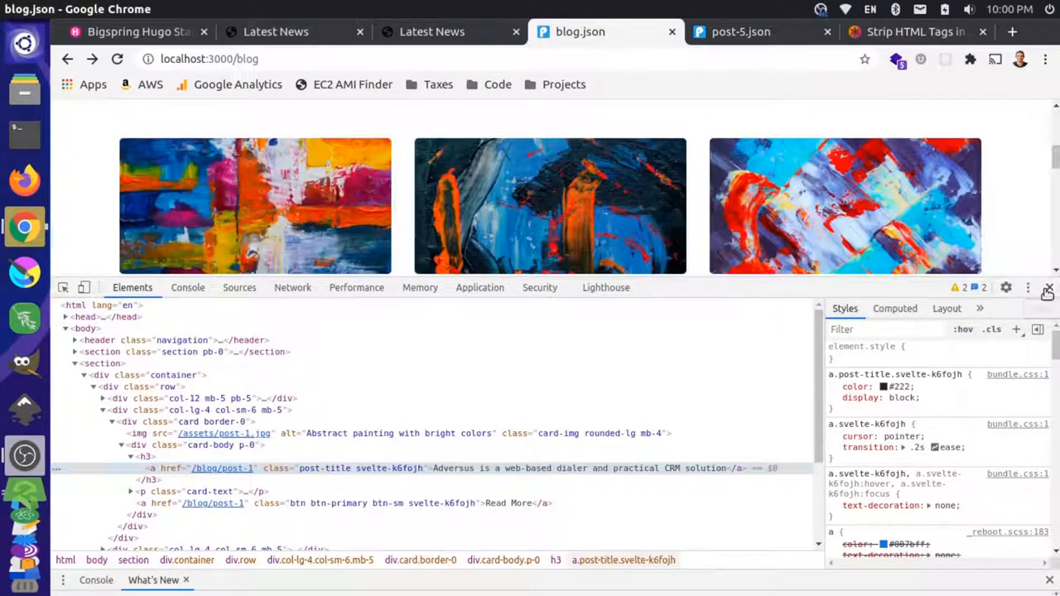
{"action": "left_click", "coordinate": [1045, 288]}
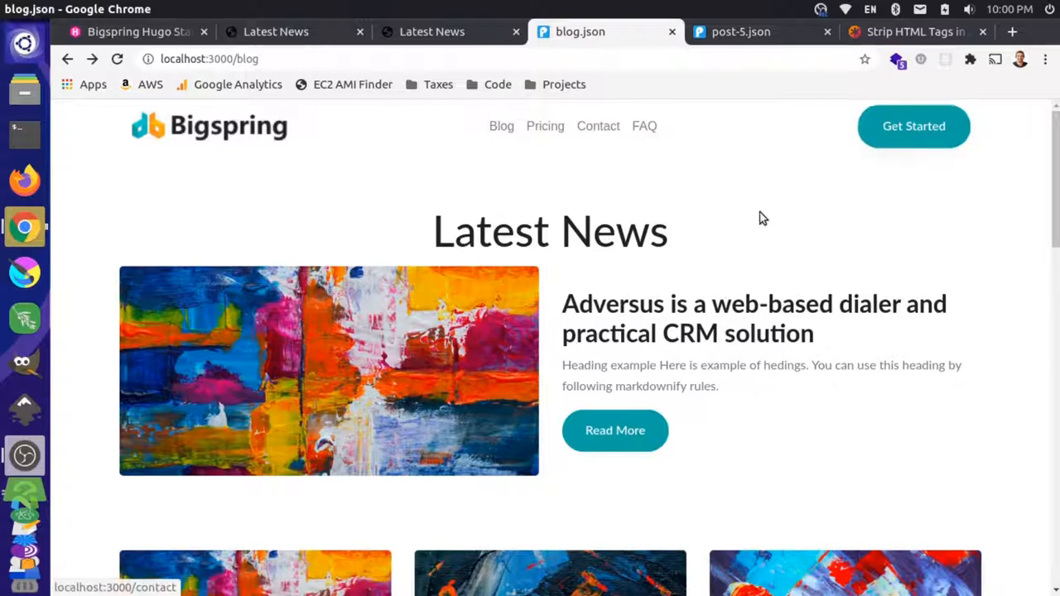
{"action": "mouse_move", "coordinate": [640, 309]}
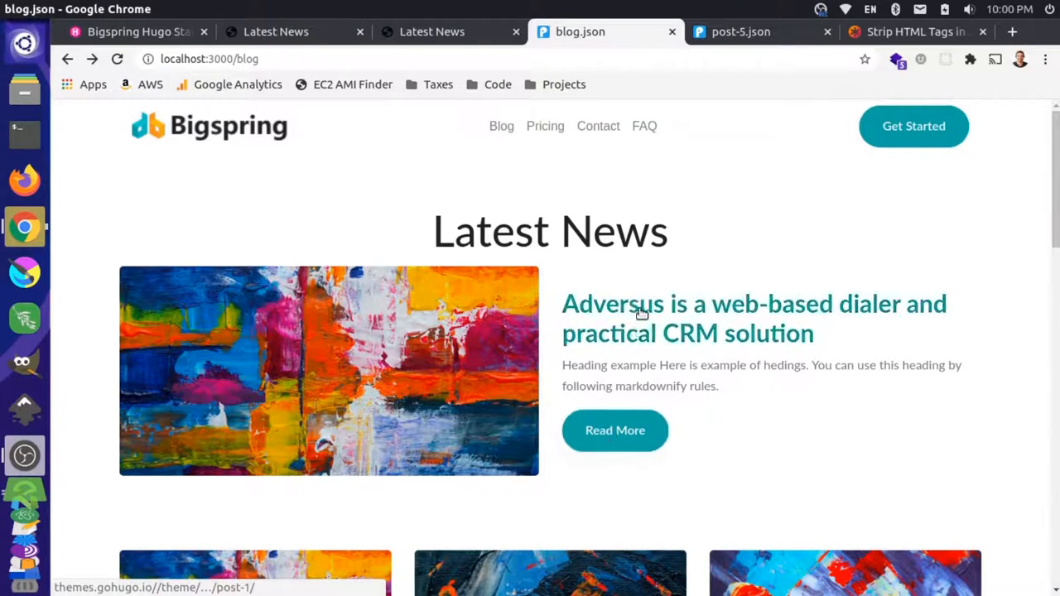
{"action": "scroll", "scroll_direction": "down", "scroll_amount": 3}
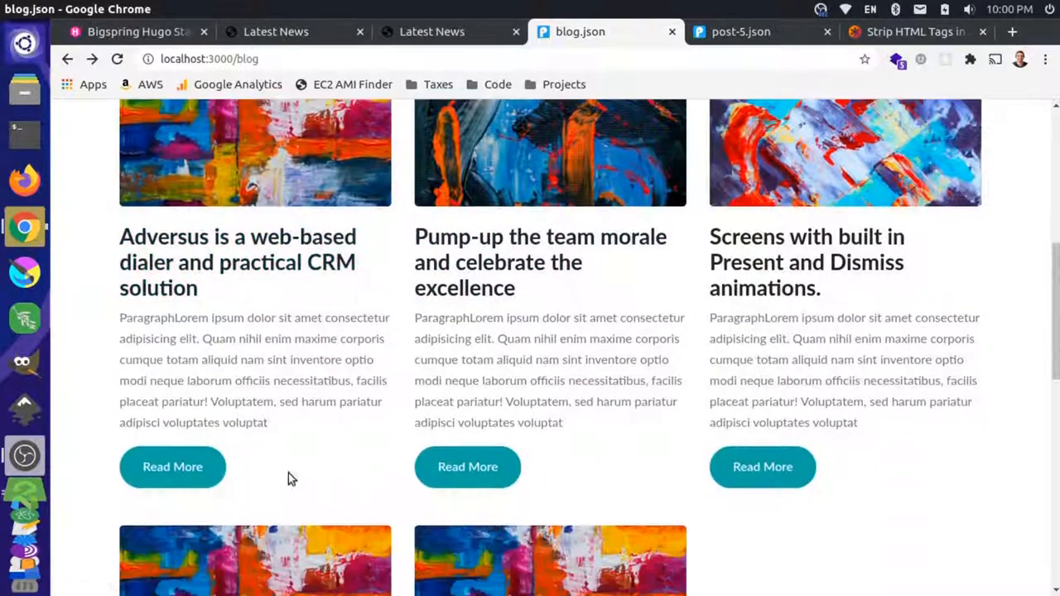